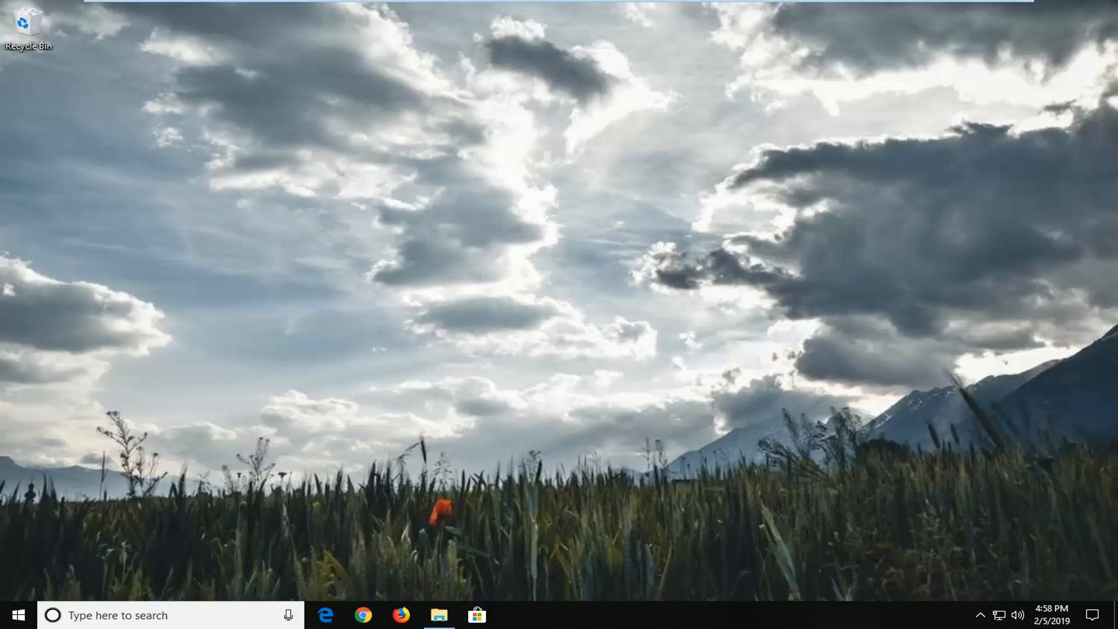
{"action": "mouse_move", "coordinate": [217, 444]}
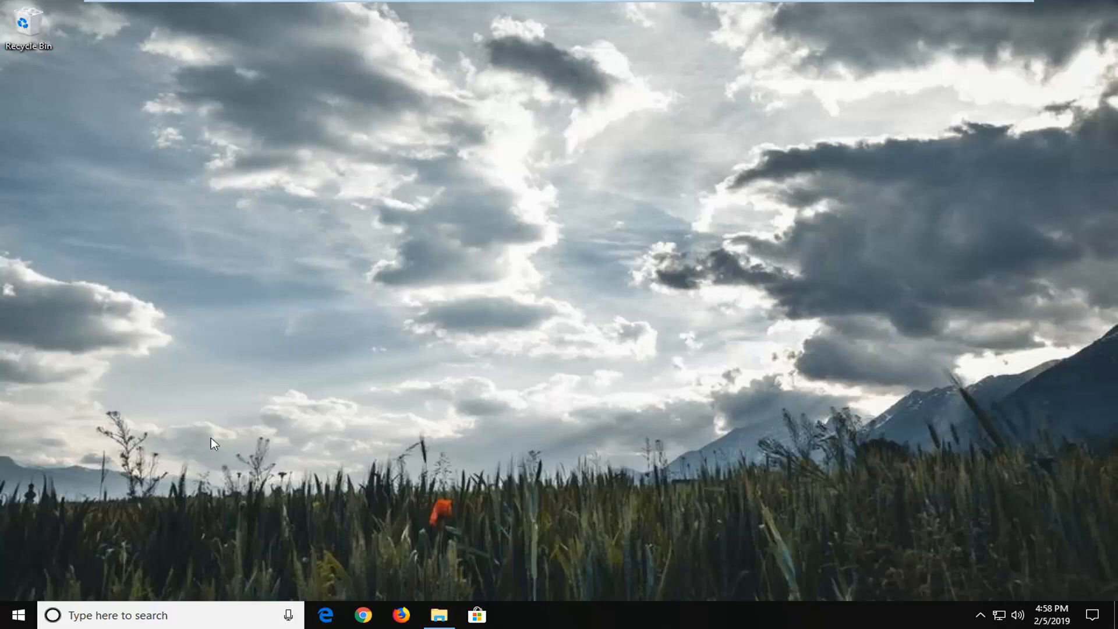
- Launch lusrmgr.msc from the Run dialog to show the local Users list
{"action": "left_click", "coordinate": [11, 615]}
{"action": "type", "text": "r"}
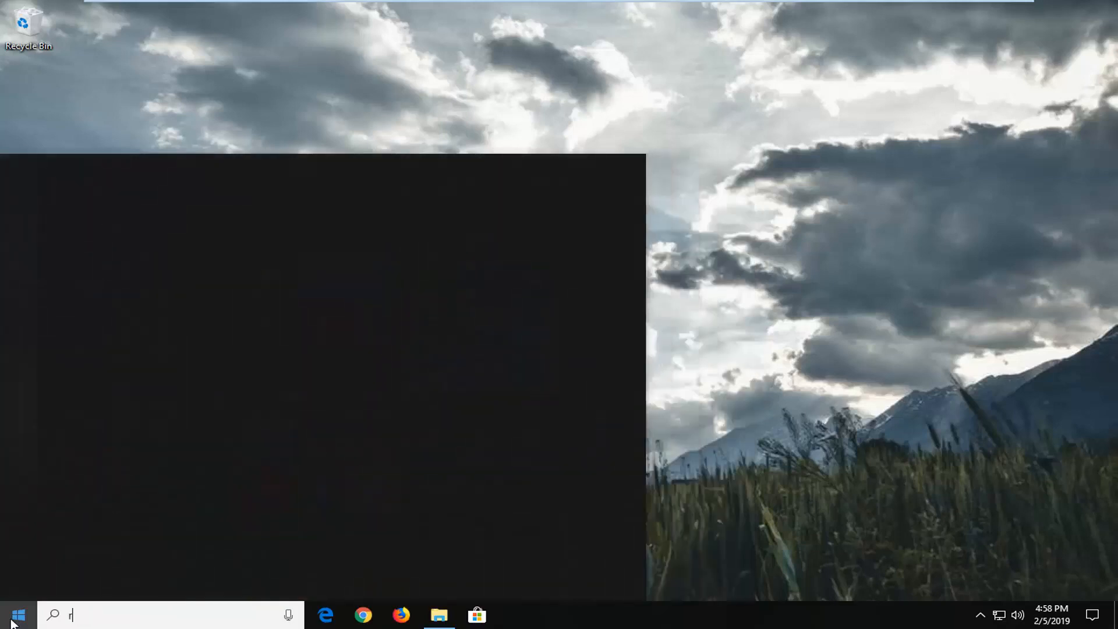
{"action": "type", "text": "un"}
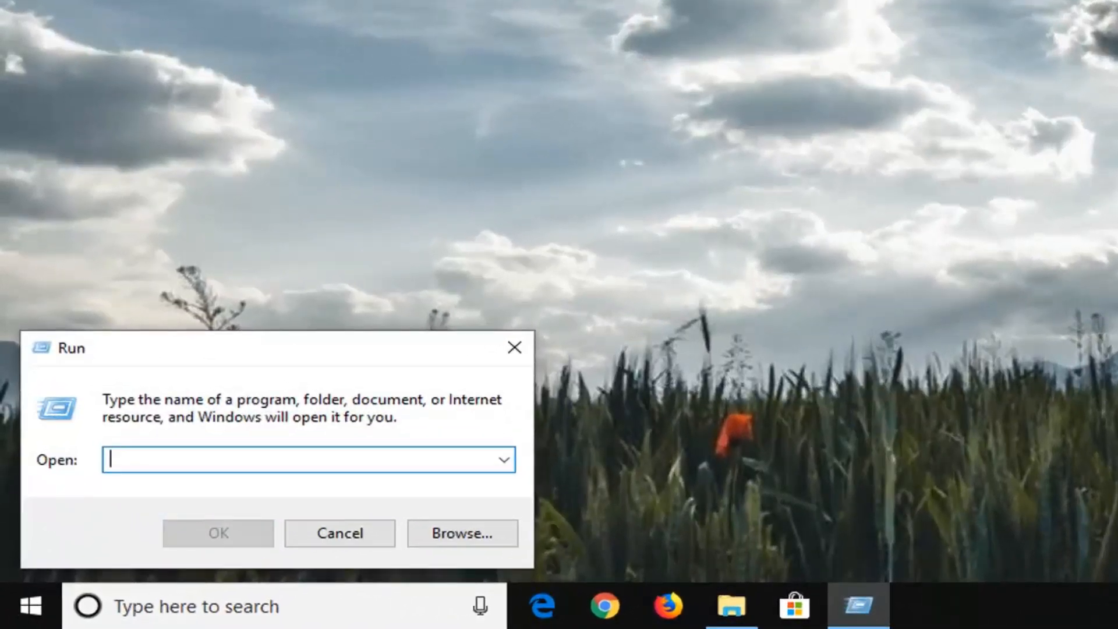
{"action": "type", "text": "lu"}
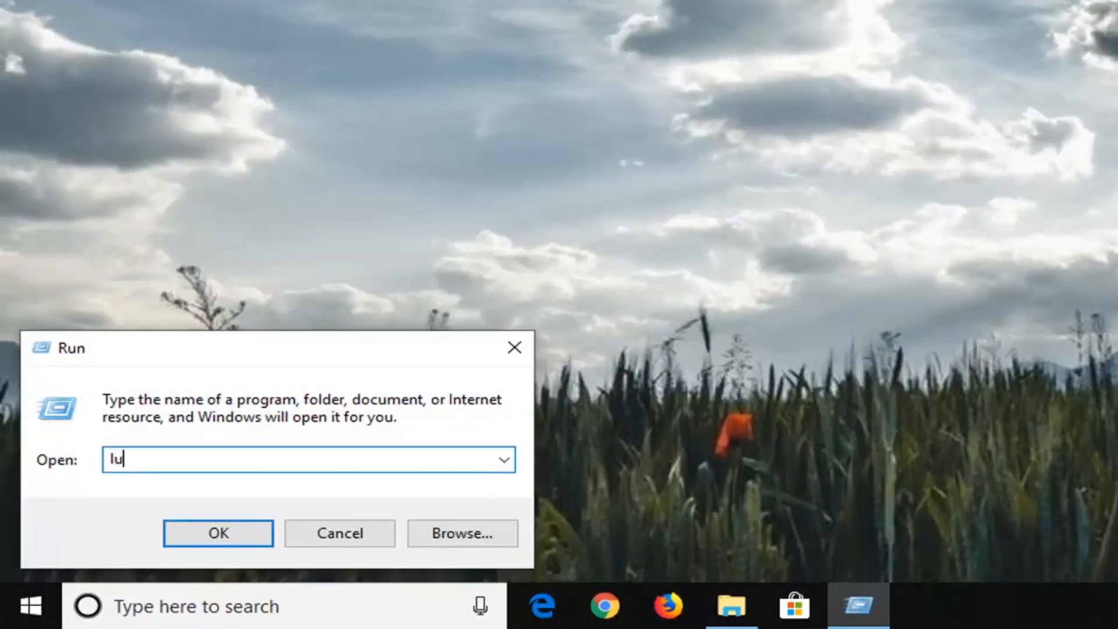
{"action": "type", "text": "srmg"}
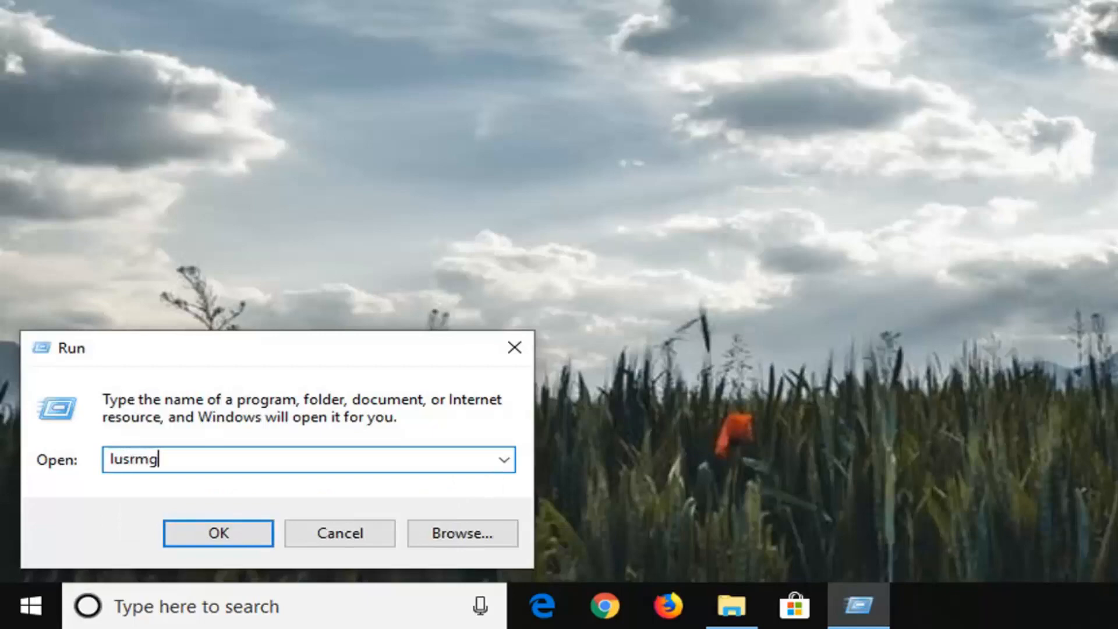
{"action": "type", "text": "r.msc"}
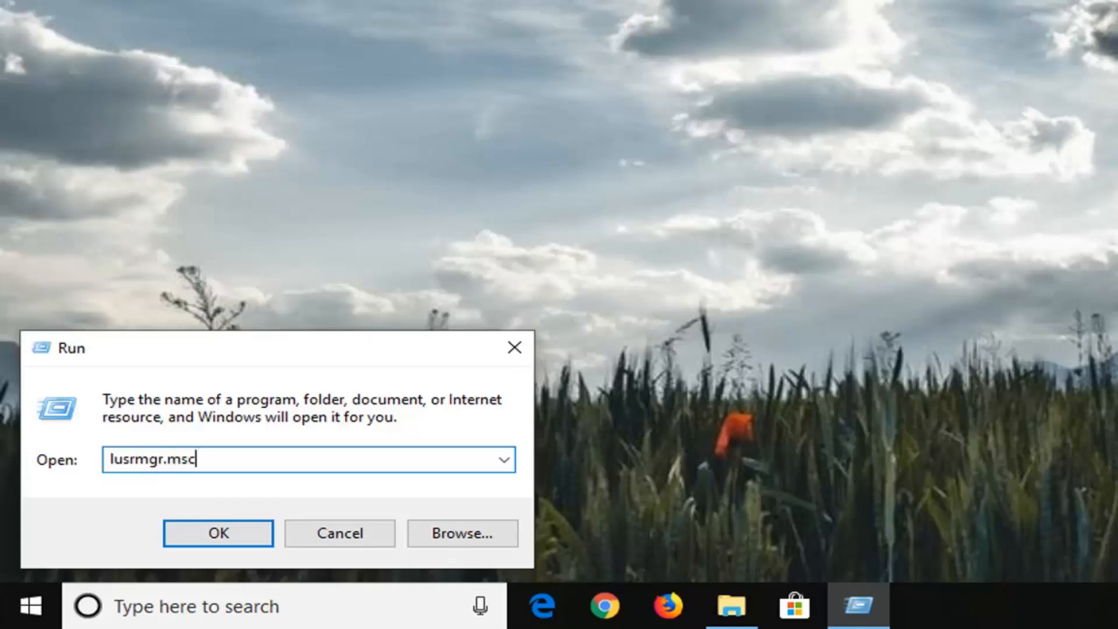
{"action": "left_click", "coordinate": [218, 533]}
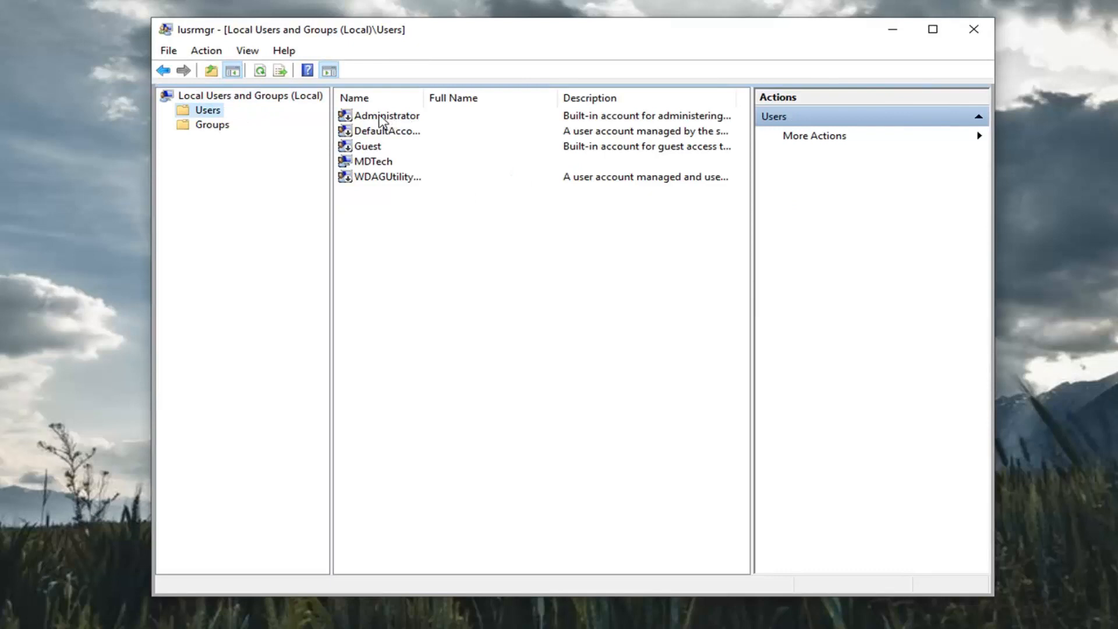
- Clear 'Account is disabled' in the Administrator account's properties and apply it
{"action": "right_click", "coordinate": [386, 115]}
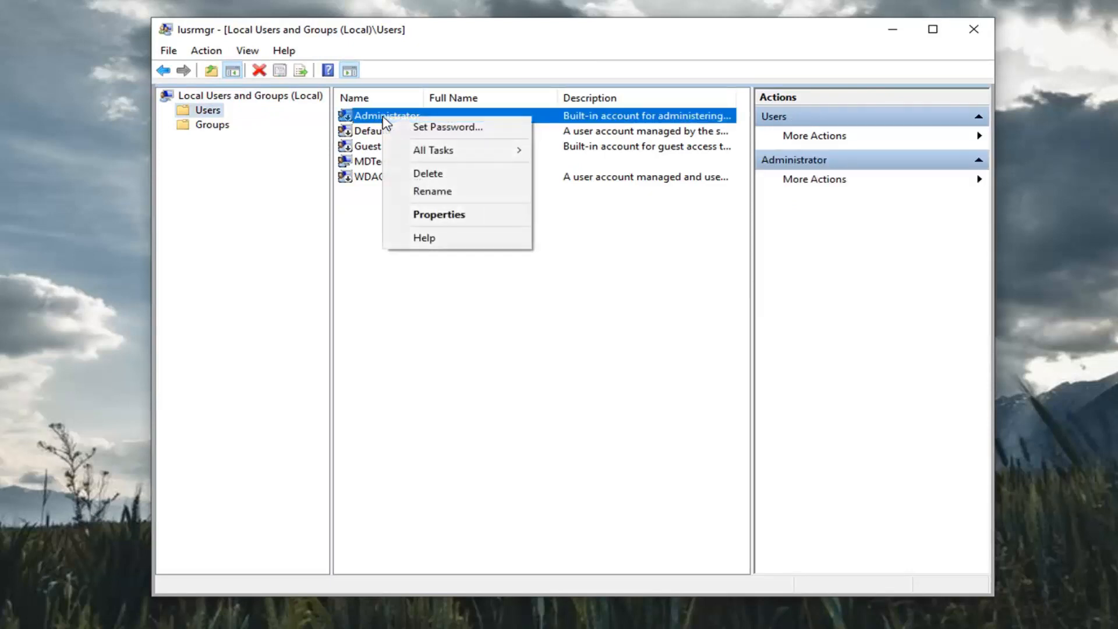
{"action": "left_click", "coordinate": [439, 214]}
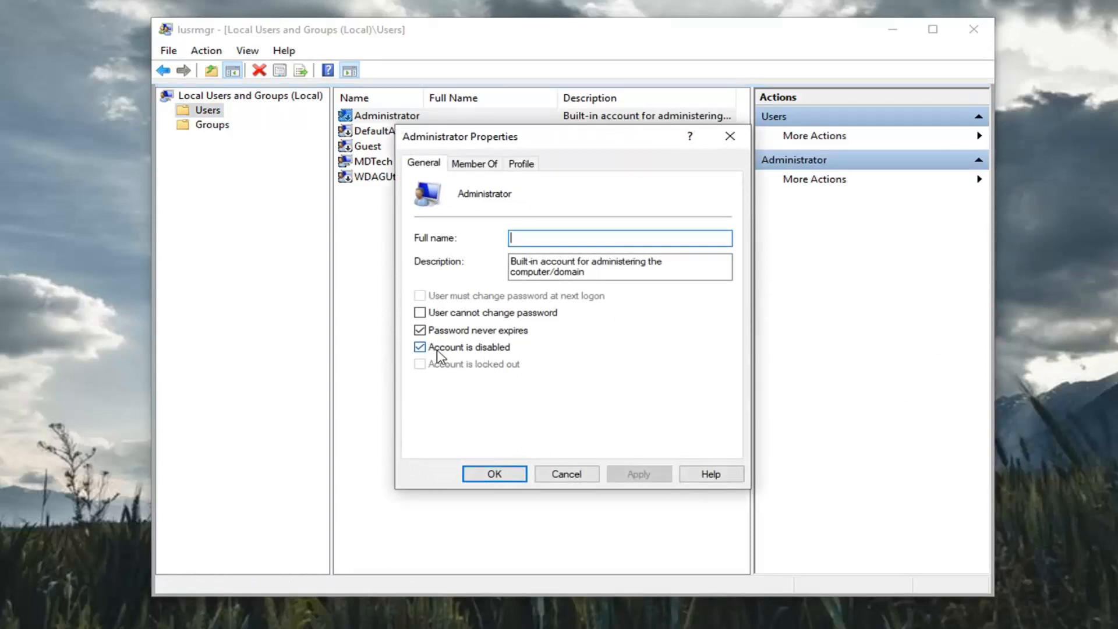
{"action": "left_click", "coordinate": [421, 347]}
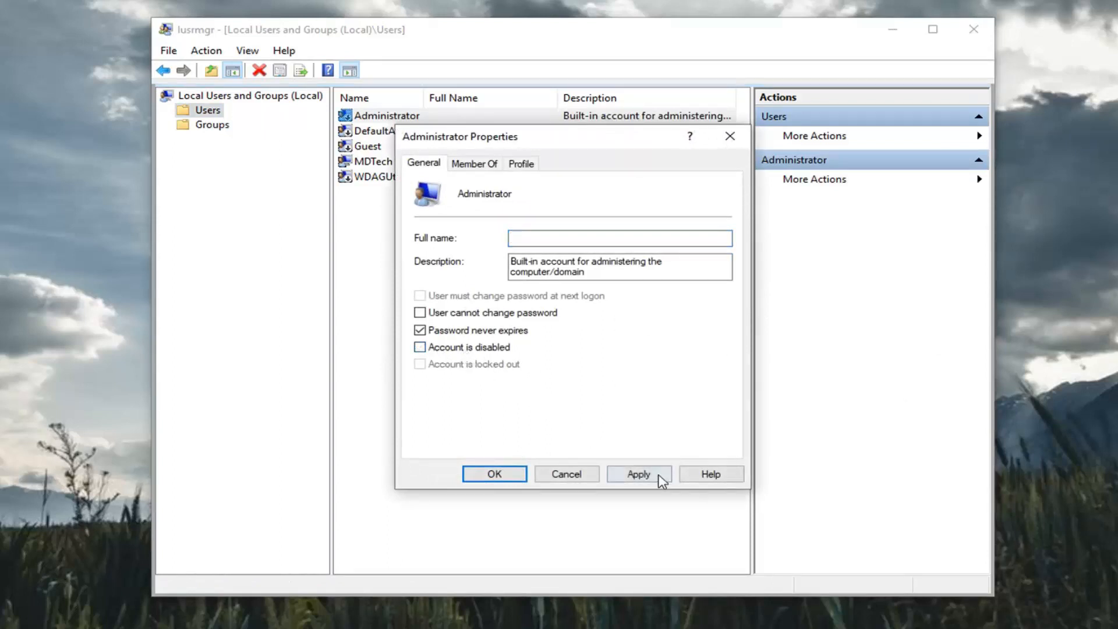
{"action": "left_click", "coordinate": [638, 474]}
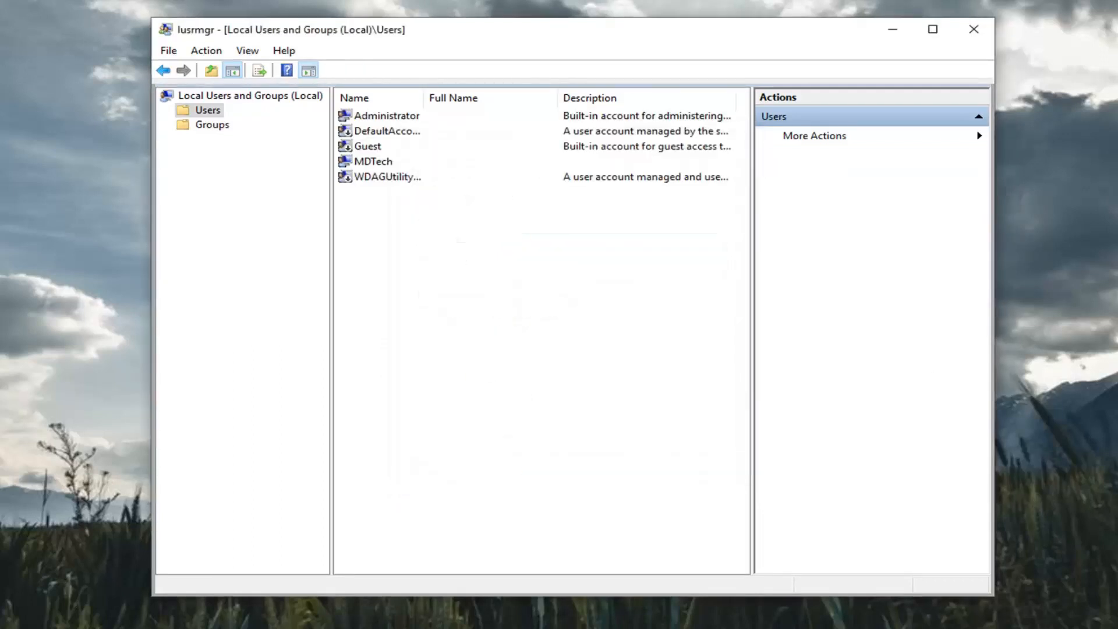
- Set a new password for Administrator via Set Password and acknowledge the confirmation
{"action": "right_click", "coordinate": [387, 115]}
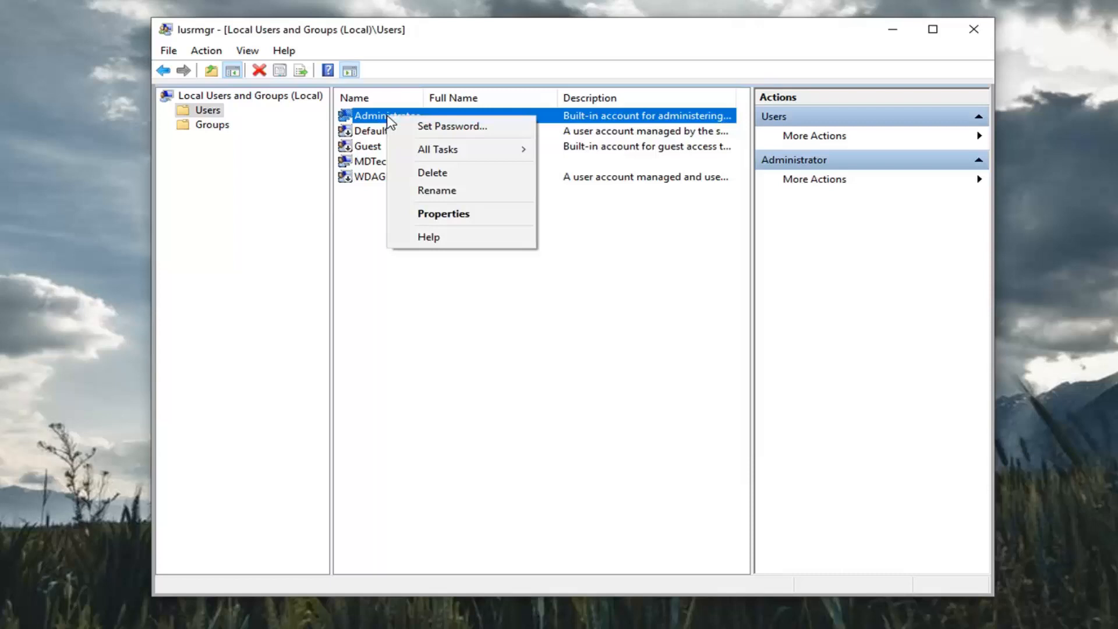
{"action": "left_click", "coordinate": [443, 213]}
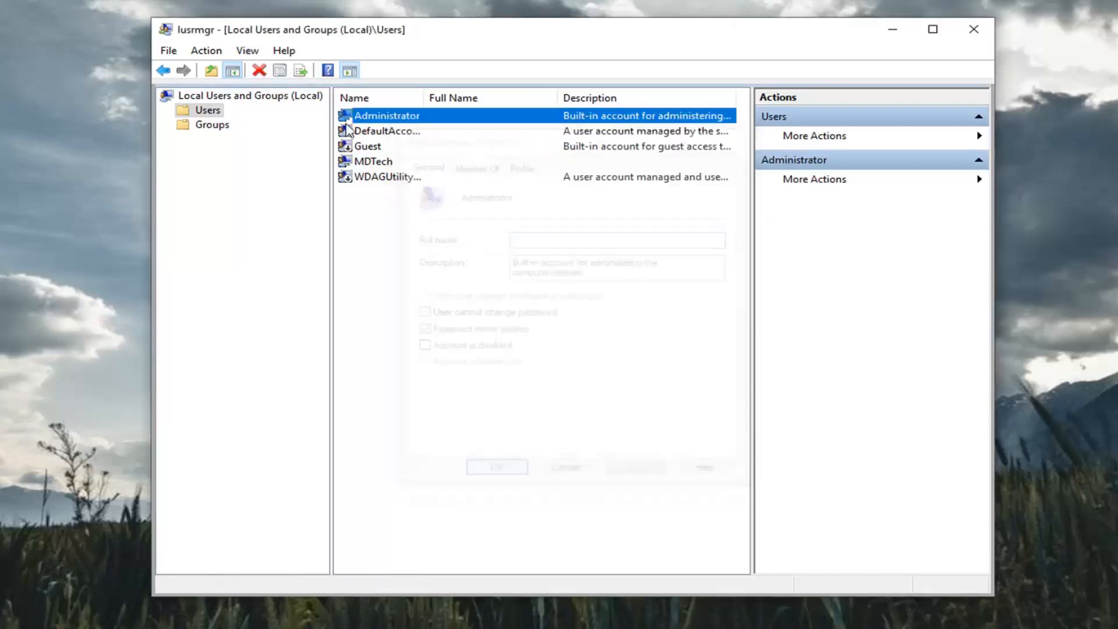
{"action": "right_click", "coordinate": [387, 115]}
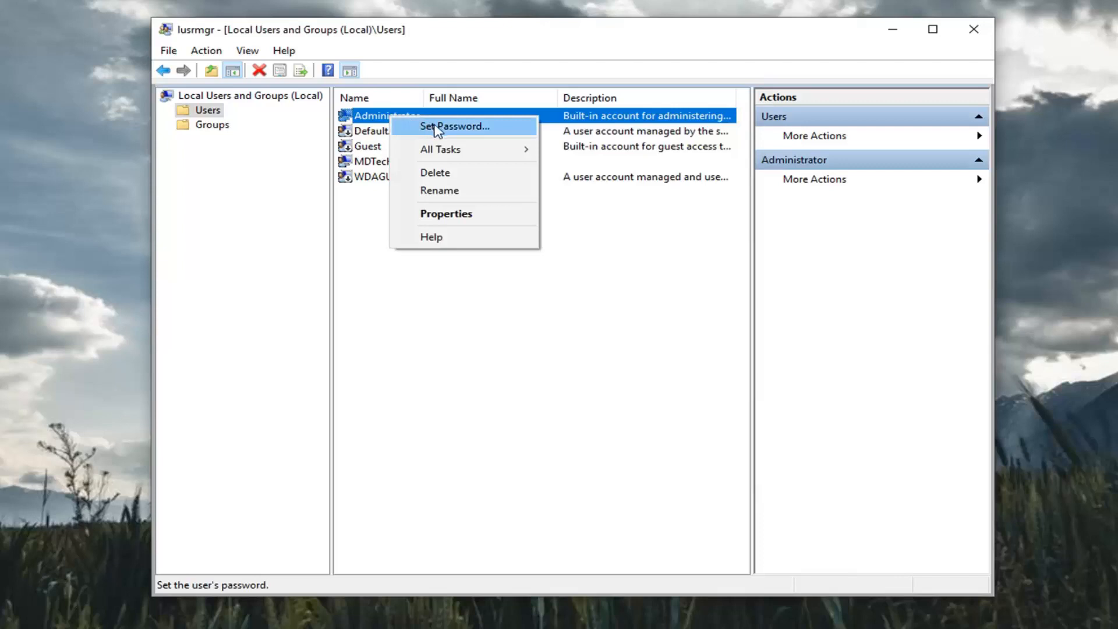
{"action": "left_click", "coordinate": [456, 126]}
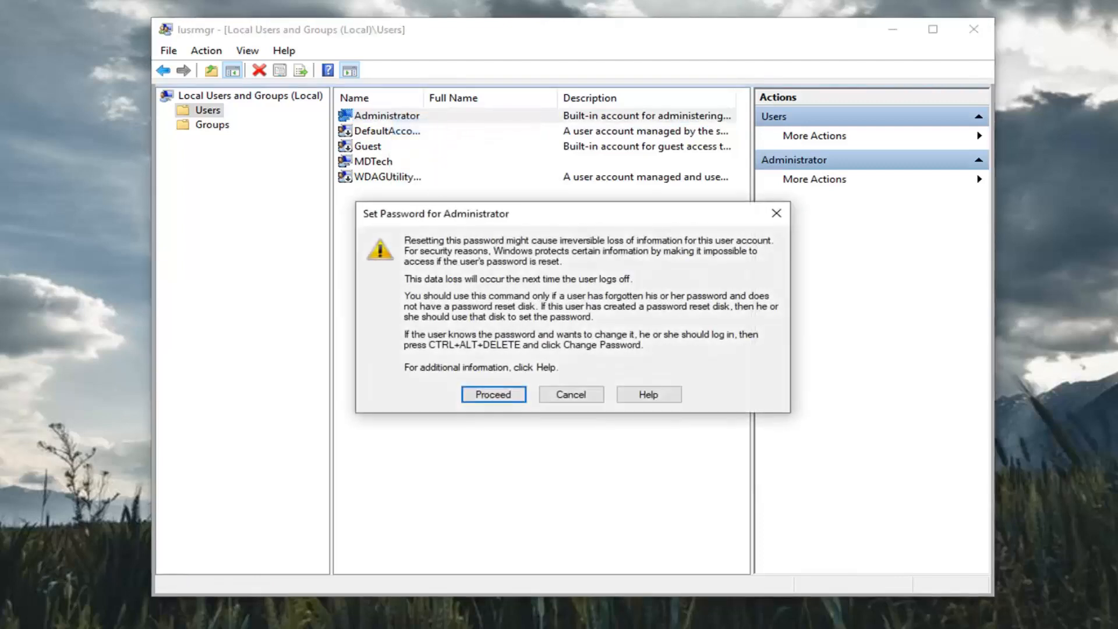
{"action": "mouse_move", "coordinate": [951, 410]}
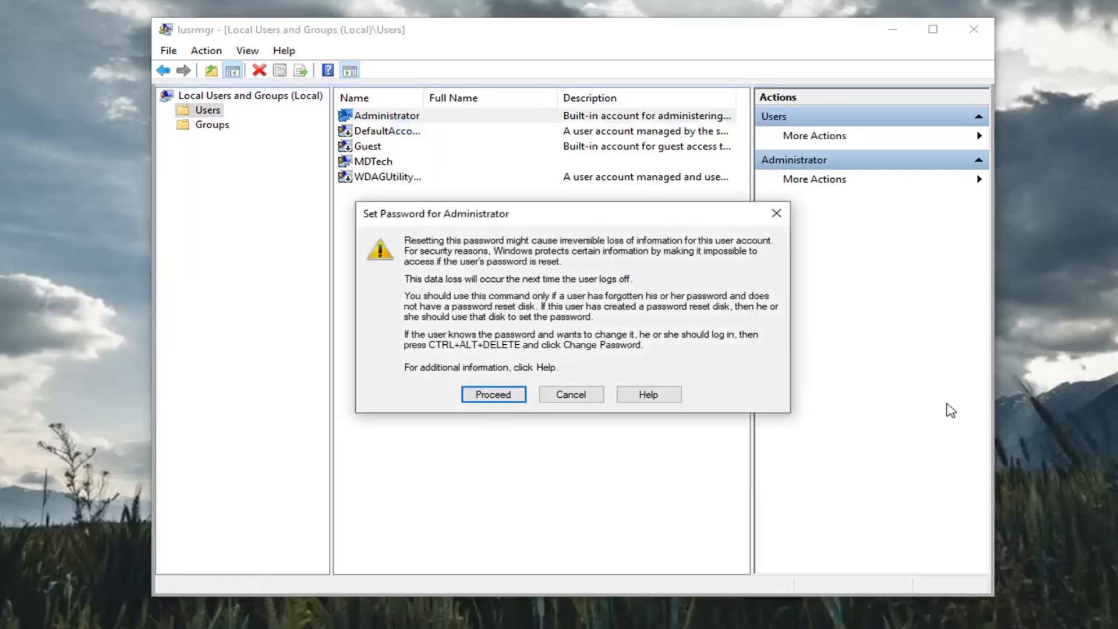
{"action": "left_click", "coordinate": [493, 393]}
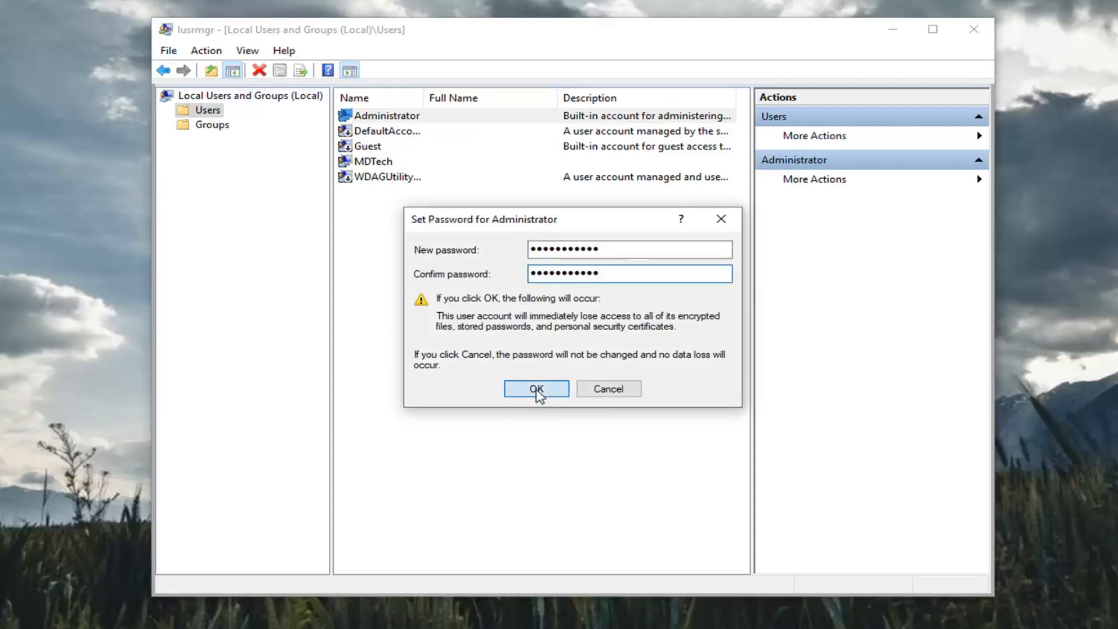
{"action": "left_click", "coordinate": [536, 389]}
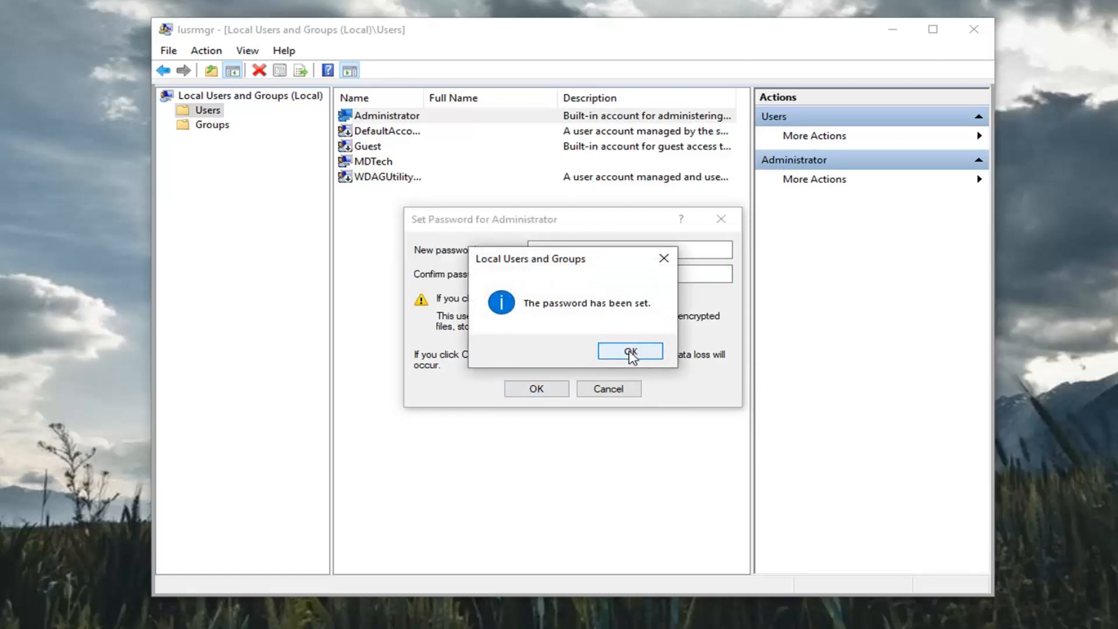
{"action": "left_click", "coordinate": [630, 352]}
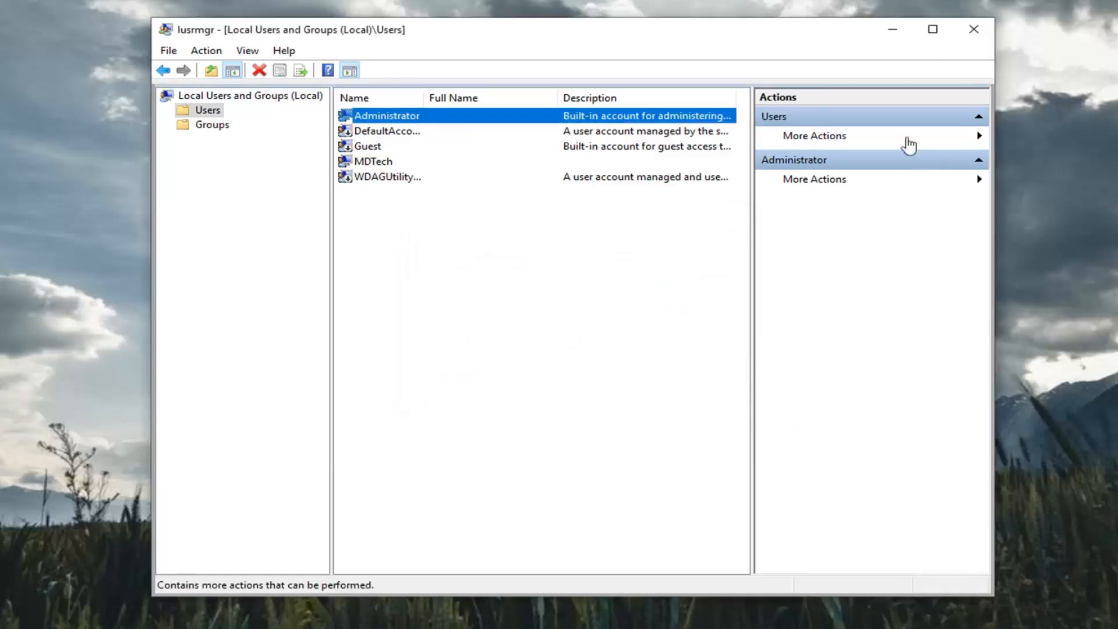
- Close lusrmgr, search Control Panel, view by Category and enter System and Security
{"action": "left_click", "coordinate": [974, 29]}
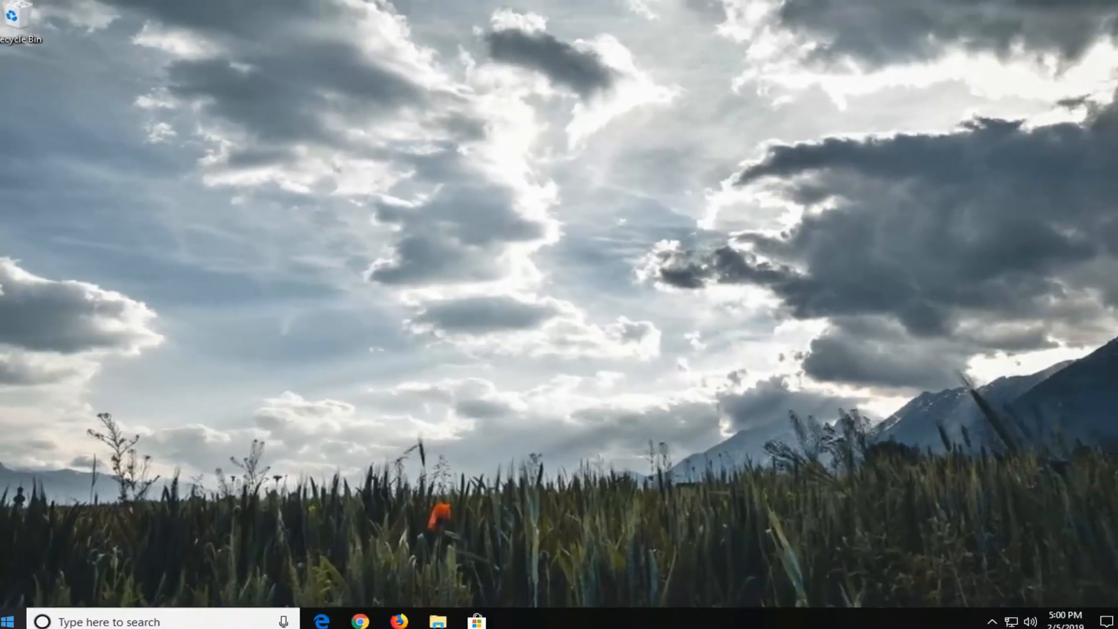
{"action": "left_click", "coordinate": [8, 615]}
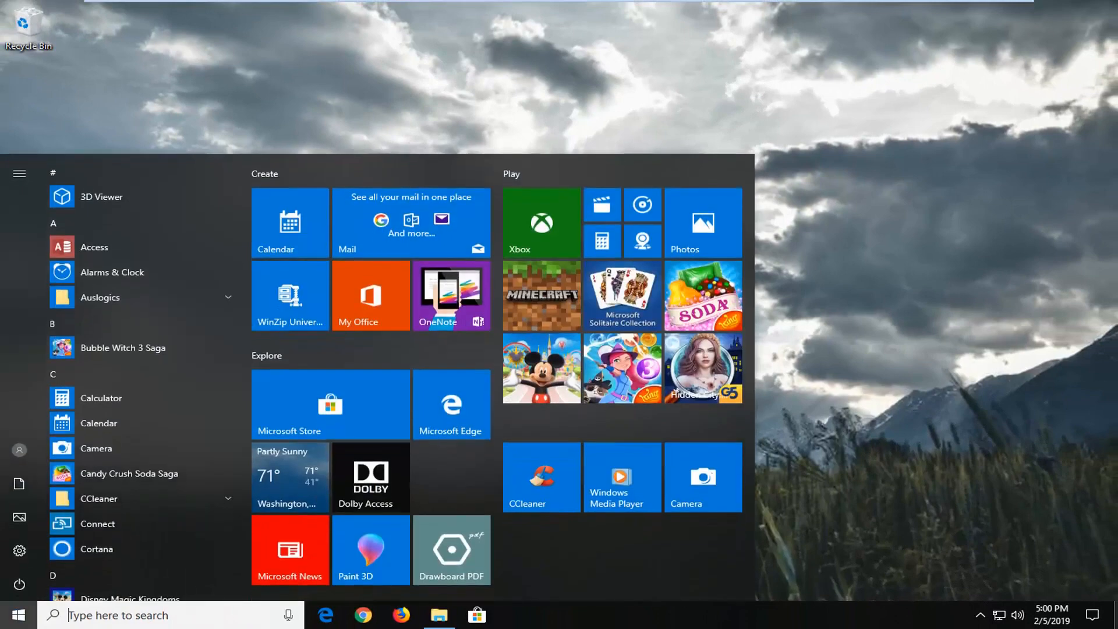
{"action": "type", "text": "control panel"}
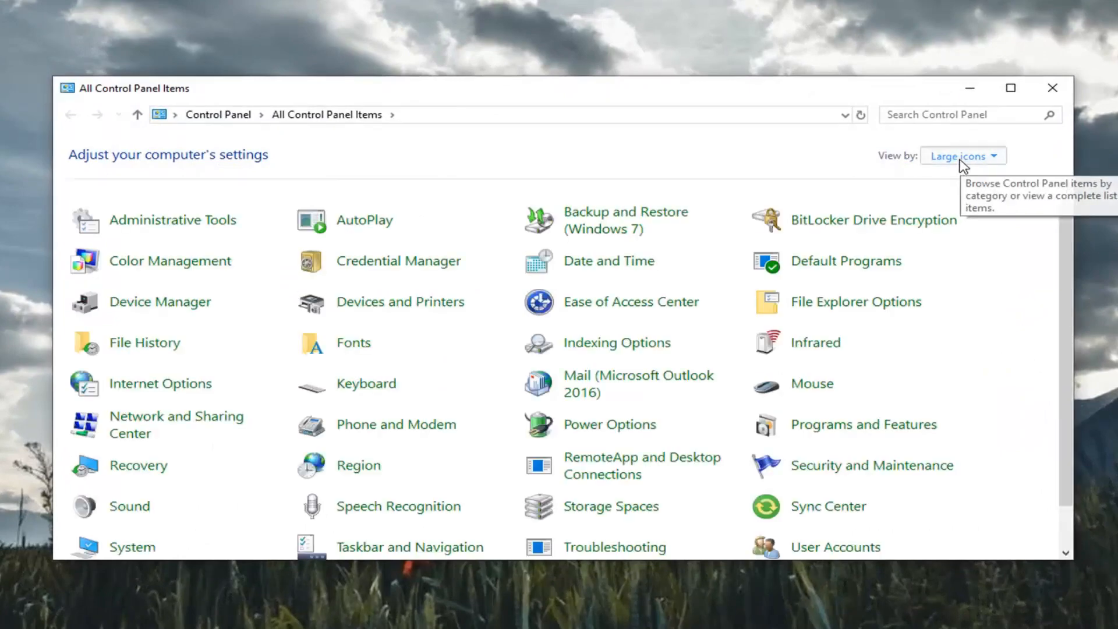
{"action": "left_click", "coordinate": [961, 155]}
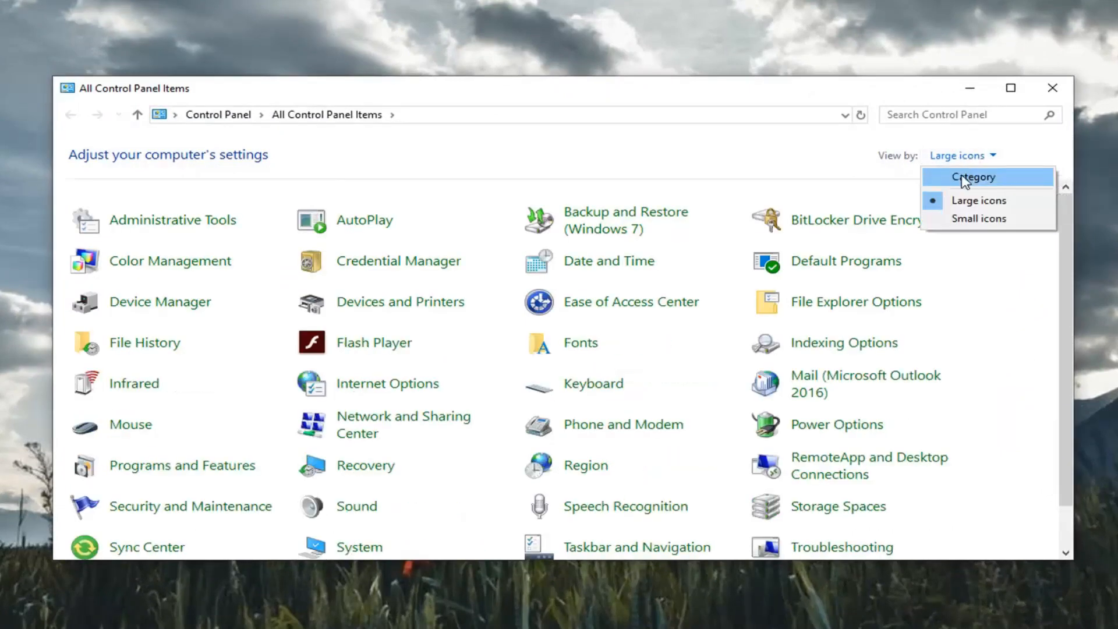
{"action": "left_click", "coordinate": [977, 177]}
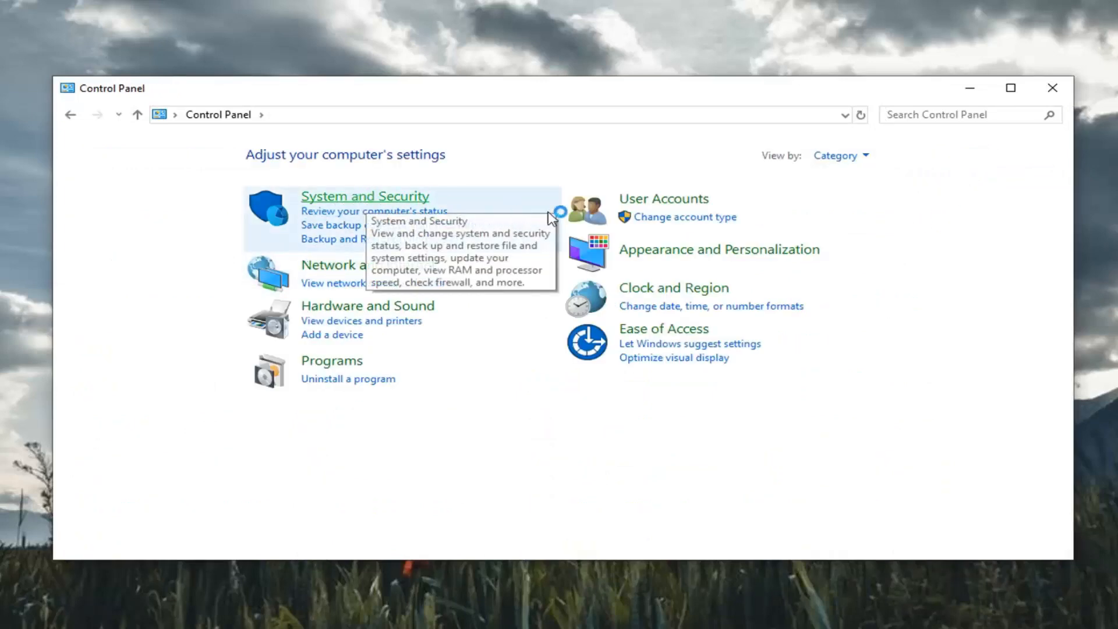
{"action": "left_click", "coordinate": [364, 195]}
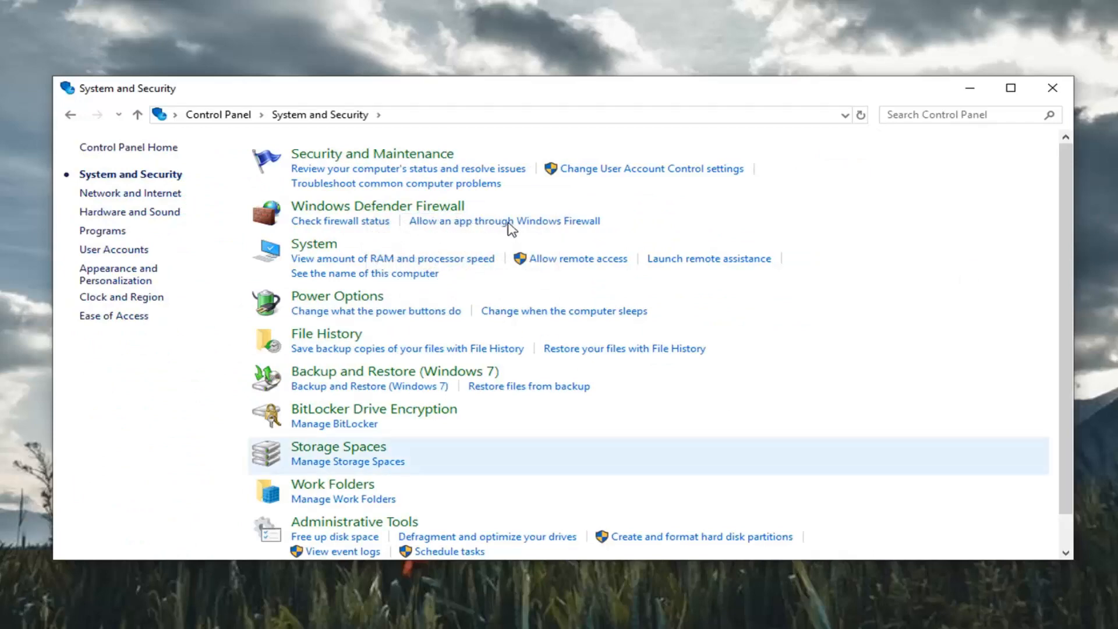
{"action": "mouse_move", "coordinate": [469, 229]}
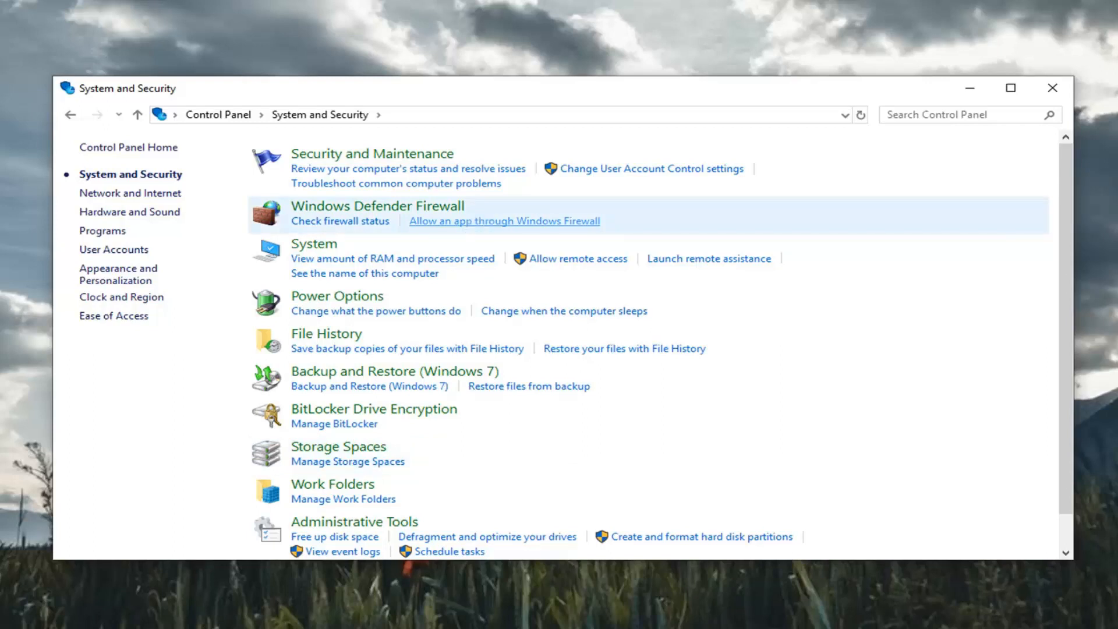
- Show the Windows Defender Firewall allowed apps list via 'Allow an app through Windows Firewall'
{"action": "left_click", "coordinate": [504, 220]}
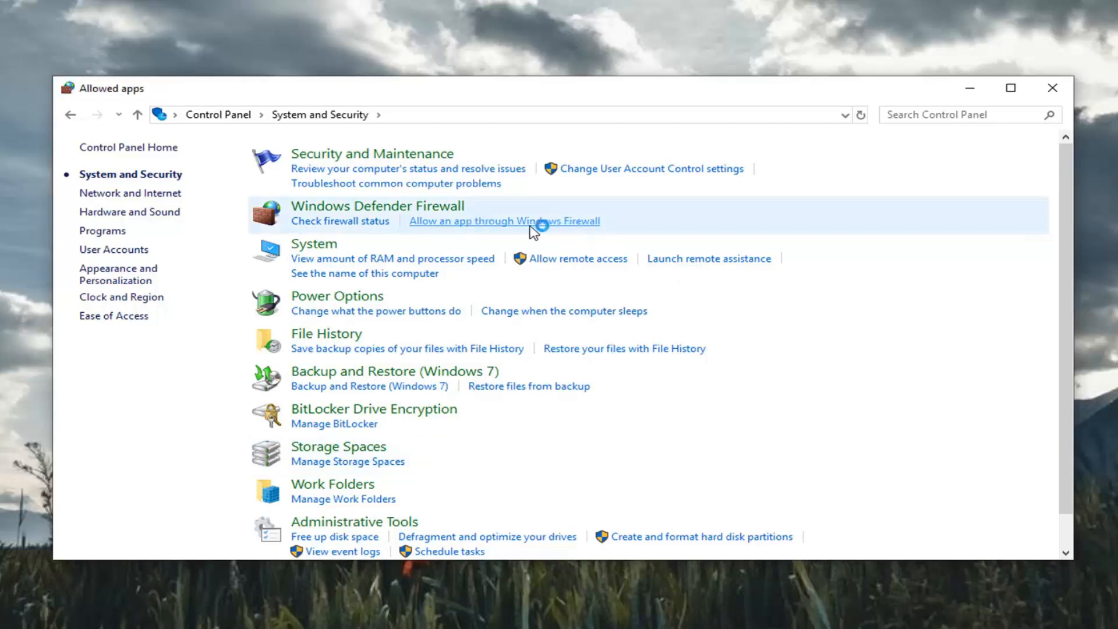
{"action": "left_click", "coordinate": [504, 220]}
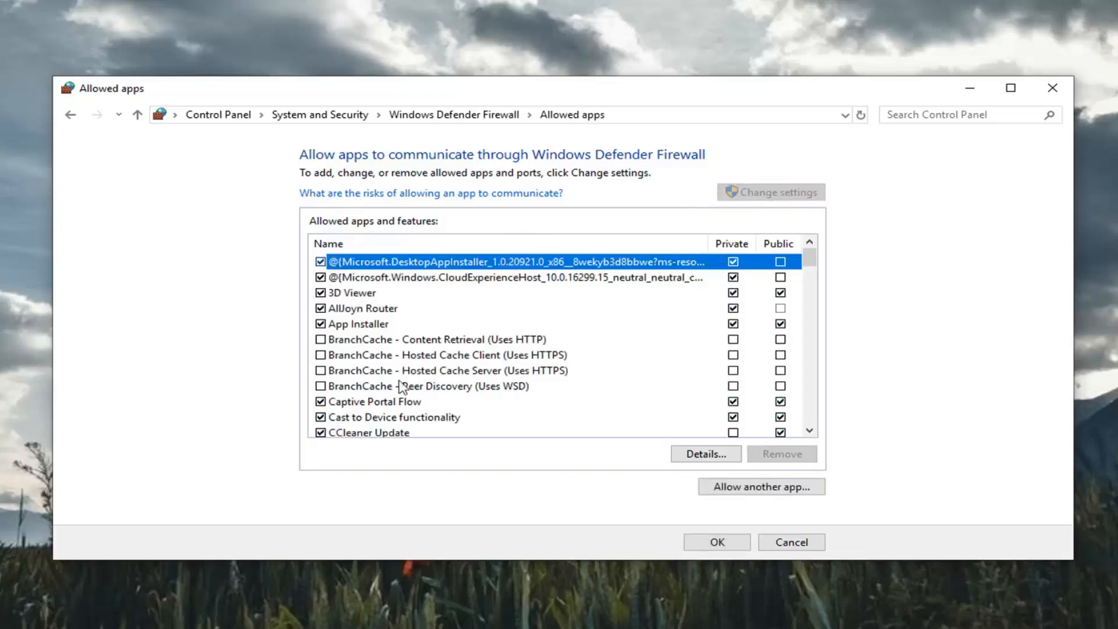
- Tick File and Printer Sharing in the Allowed apps list and confirm with OK
{"action": "scroll", "scroll_direction": "down", "scroll_amount": 3}
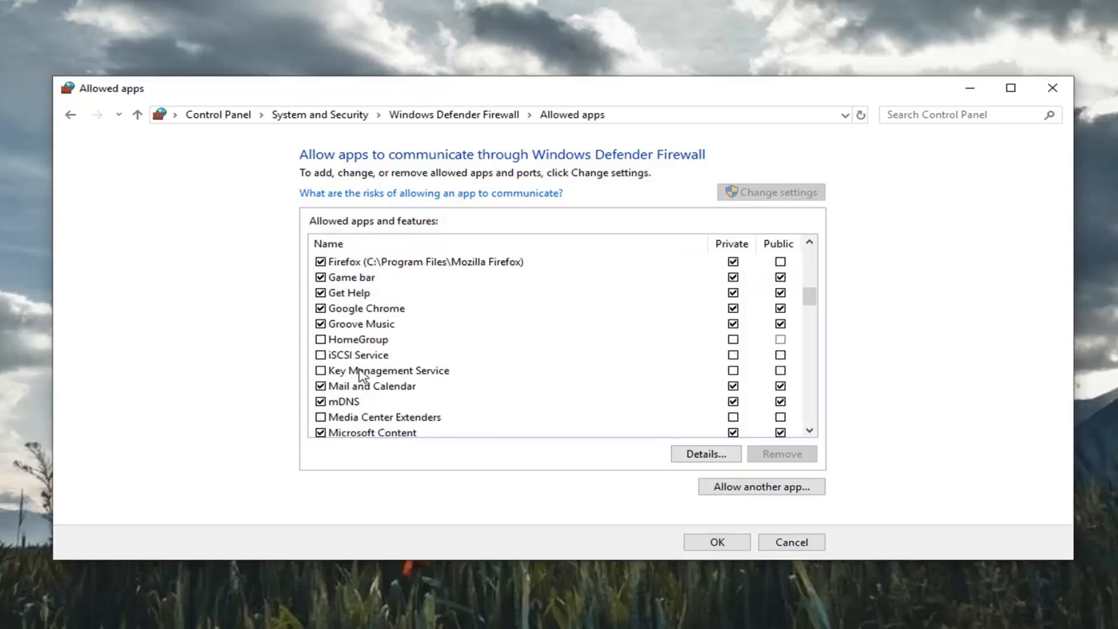
{"action": "left_click", "coordinate": [383, 339]}
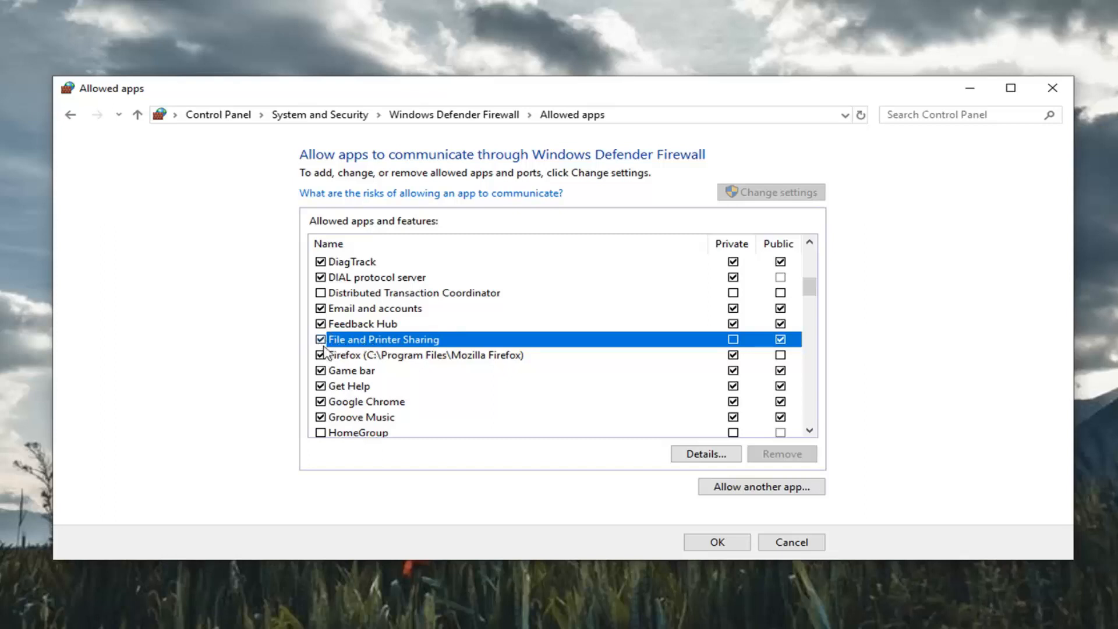
{"action": "mouse_move", "coordinate": [739, 520]}
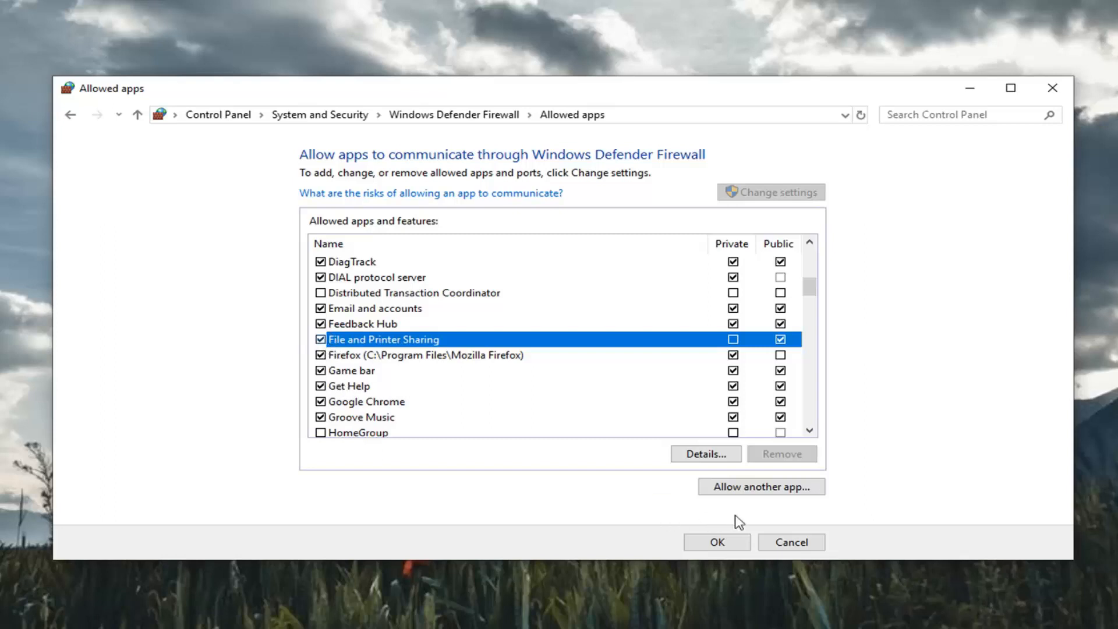
{"action": "left_click", "coordinate": [716, 541]}
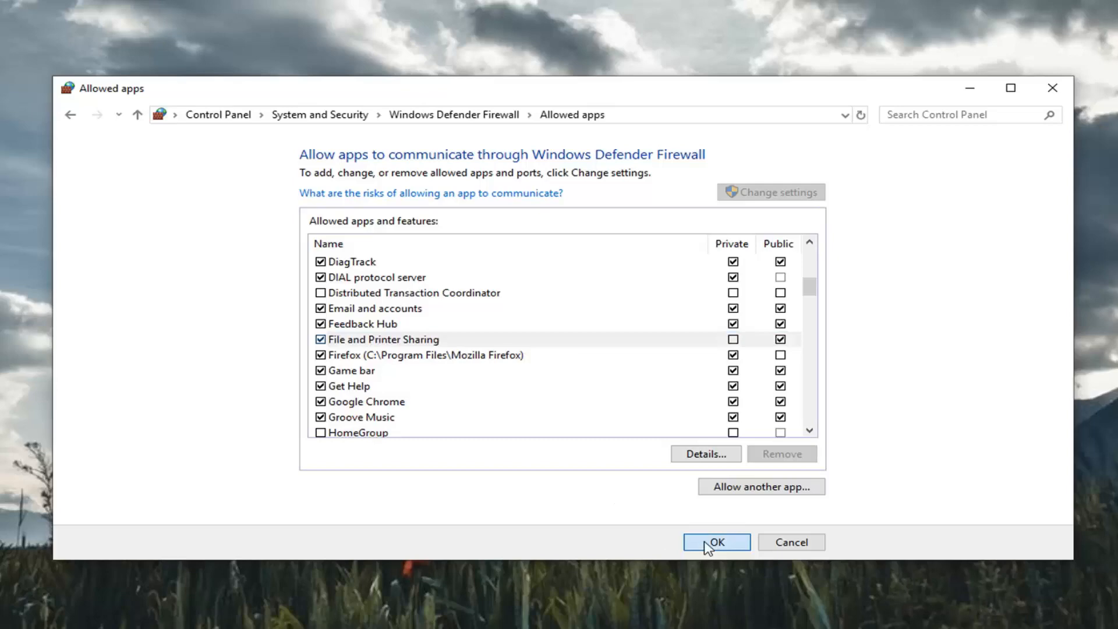
{"action": "left_click", "coordinate": [716, 542]}
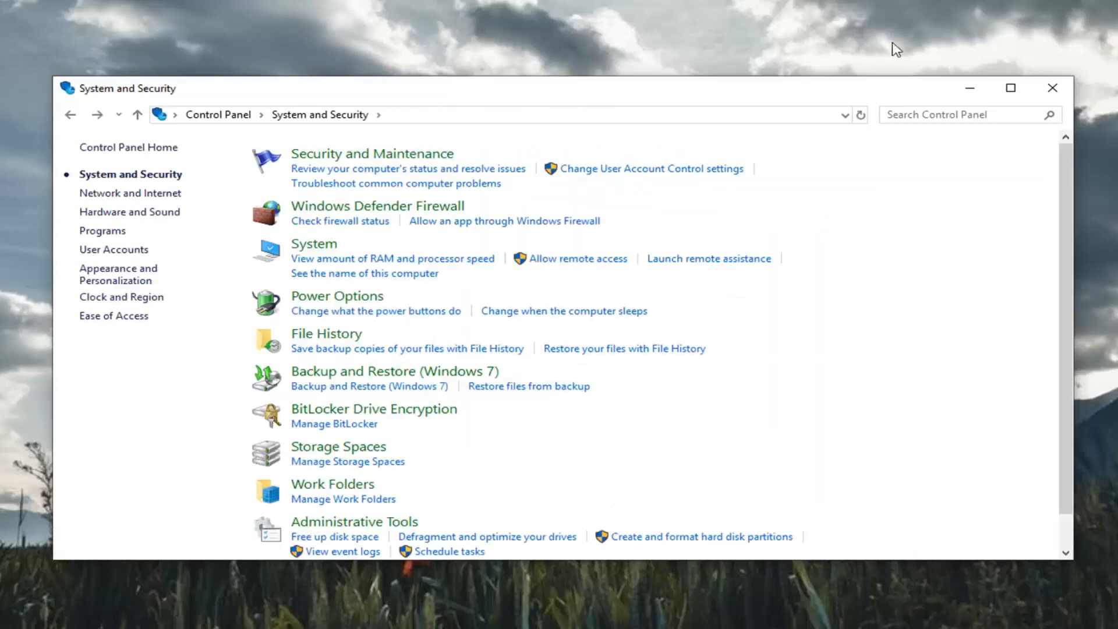
- Run Registry Editor as administrator from Start search and approve the UAC prompt
{"action": "type", "text": "regedit"}
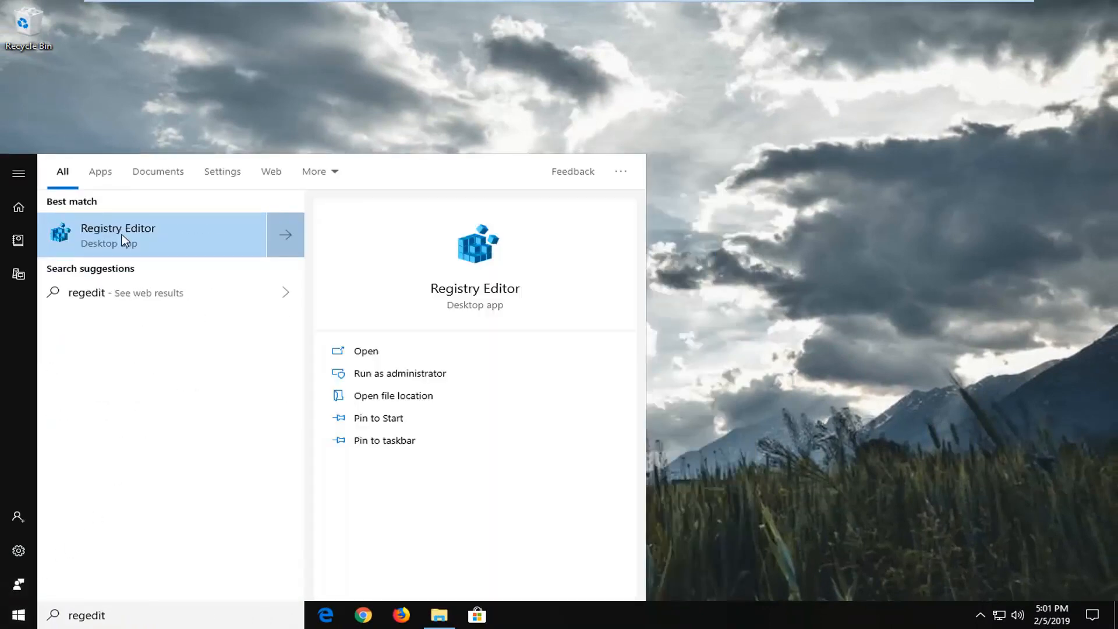
{"action": "right_click", "coordinate": [119, 236]}
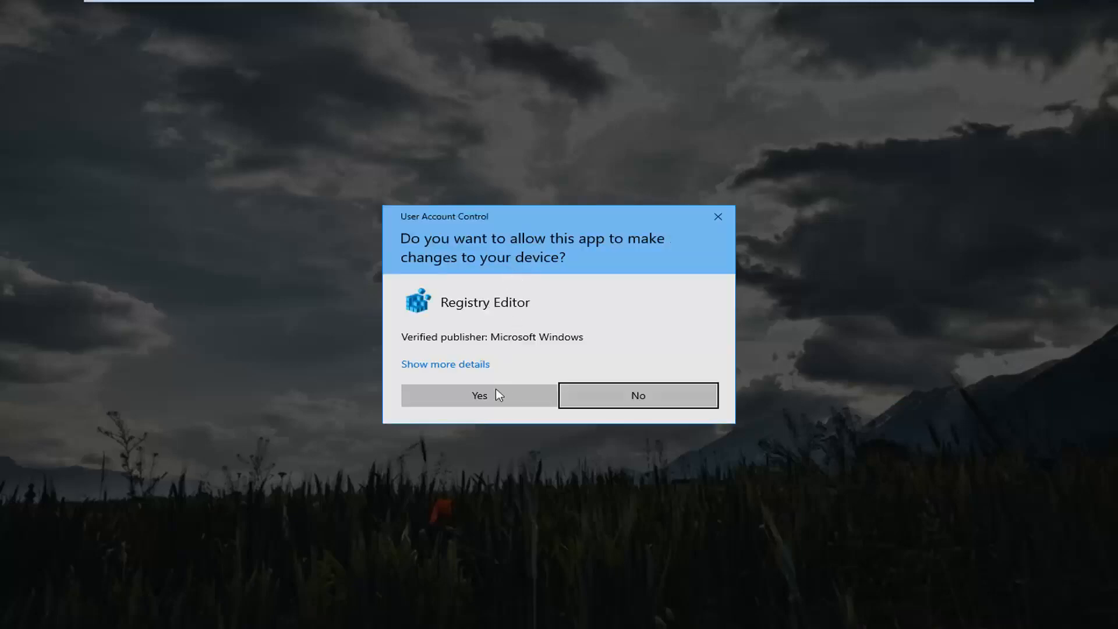
{"action": "left_click", "coordinate": [478, 395]}
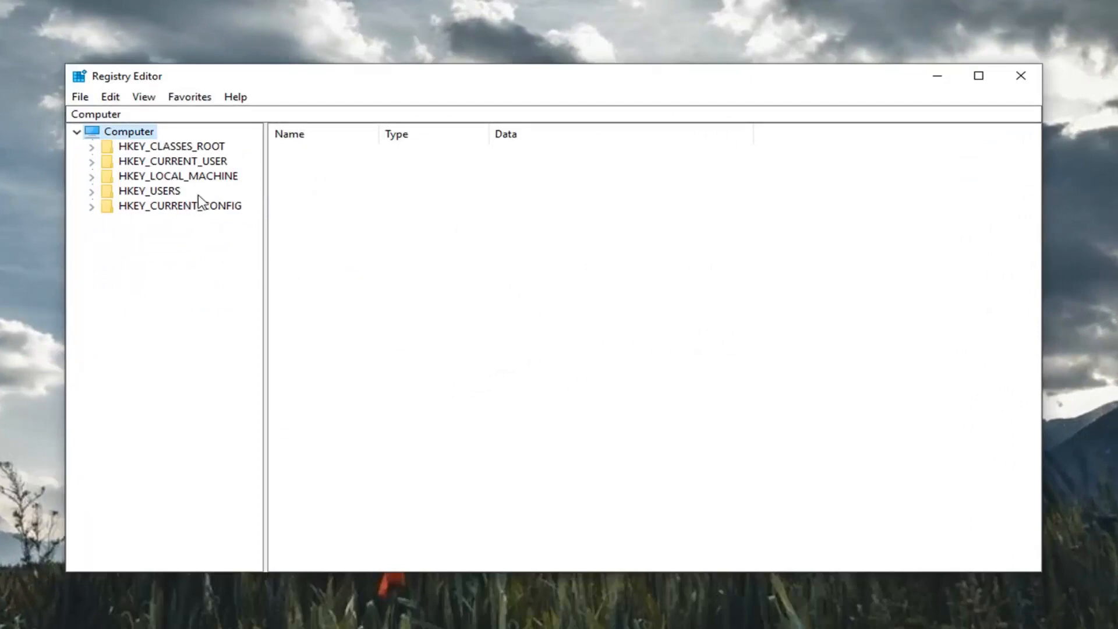
{"action": "mouse_move", "coordinate": [184, 194]}
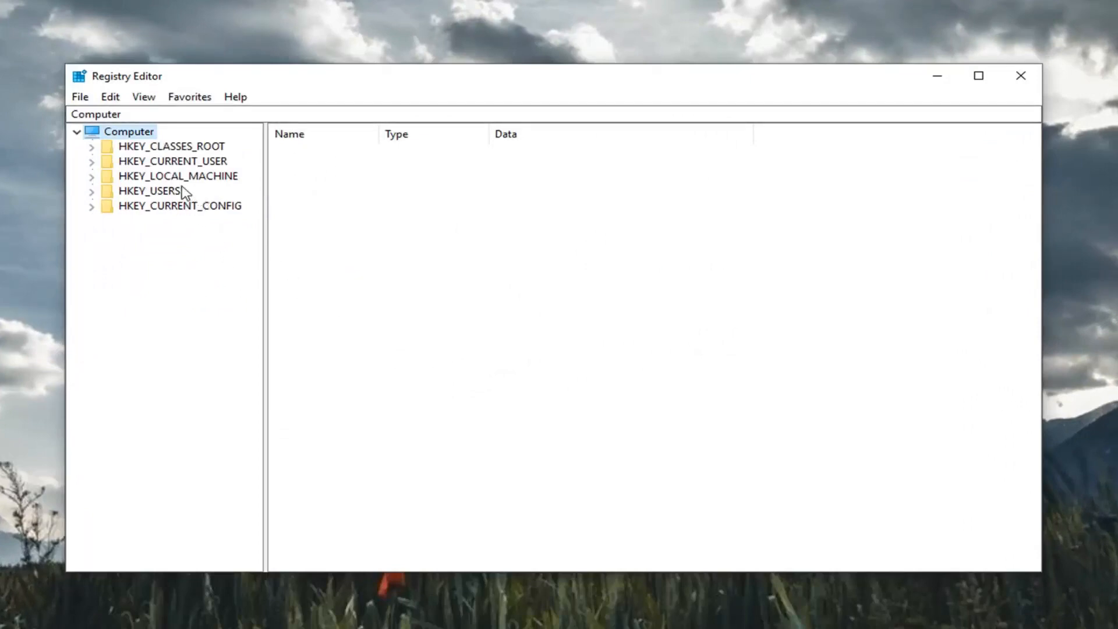
{"action": "mouse_move", "coordinate": [56, 139]}
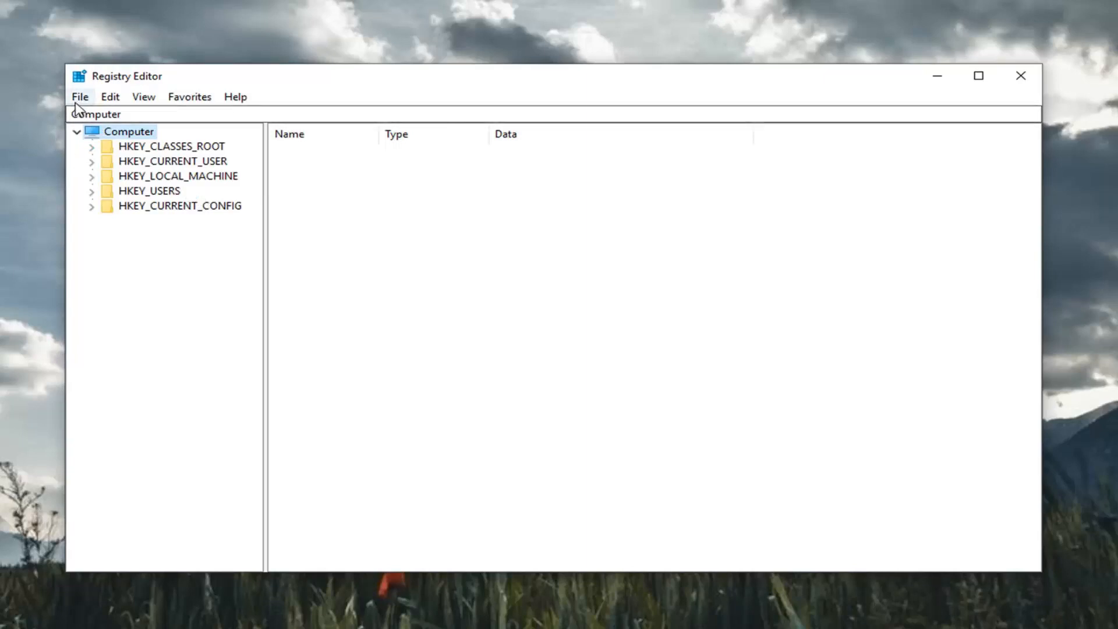
{"action": "left_click", "coordinate": [81, 96]}
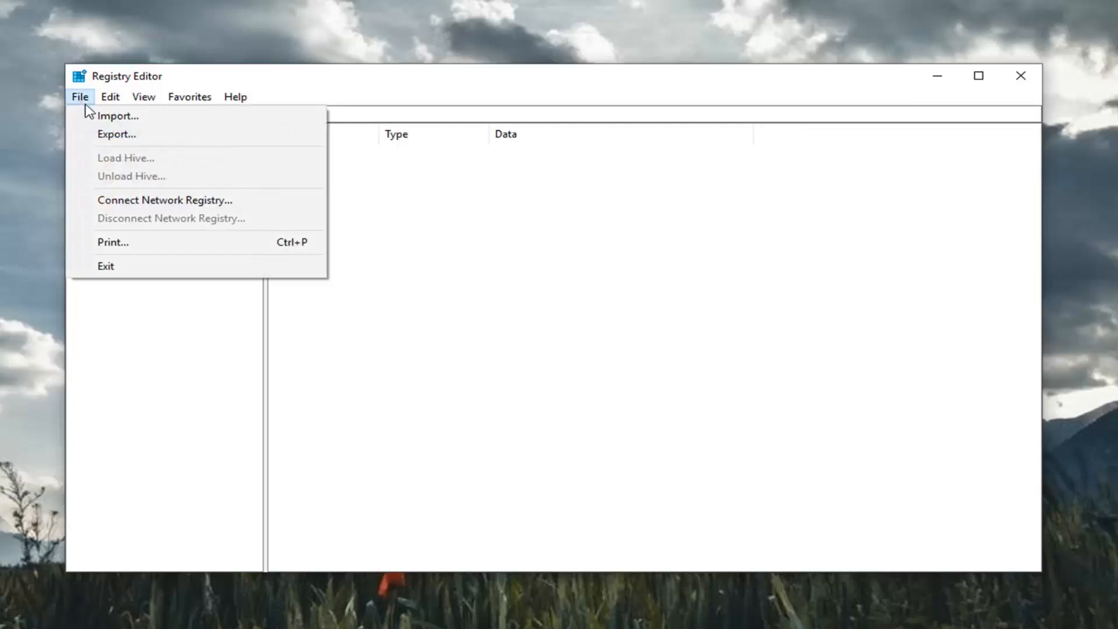
{"action": "left_click", "coordinate": [116, 133]}
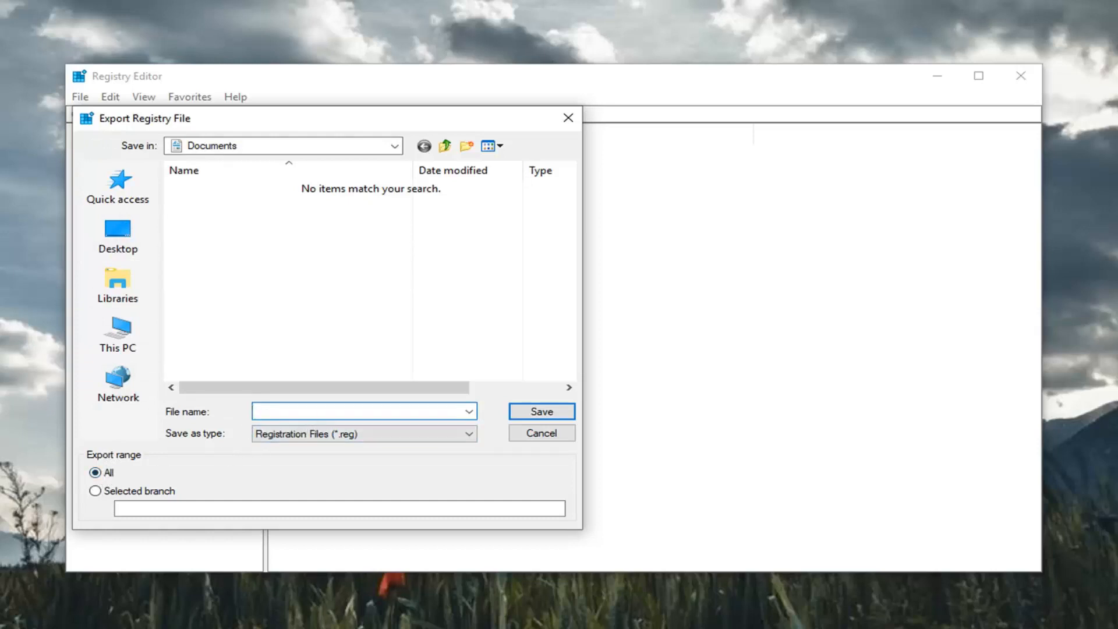
{"action": "left_click", "coordinate": [357, 411]}
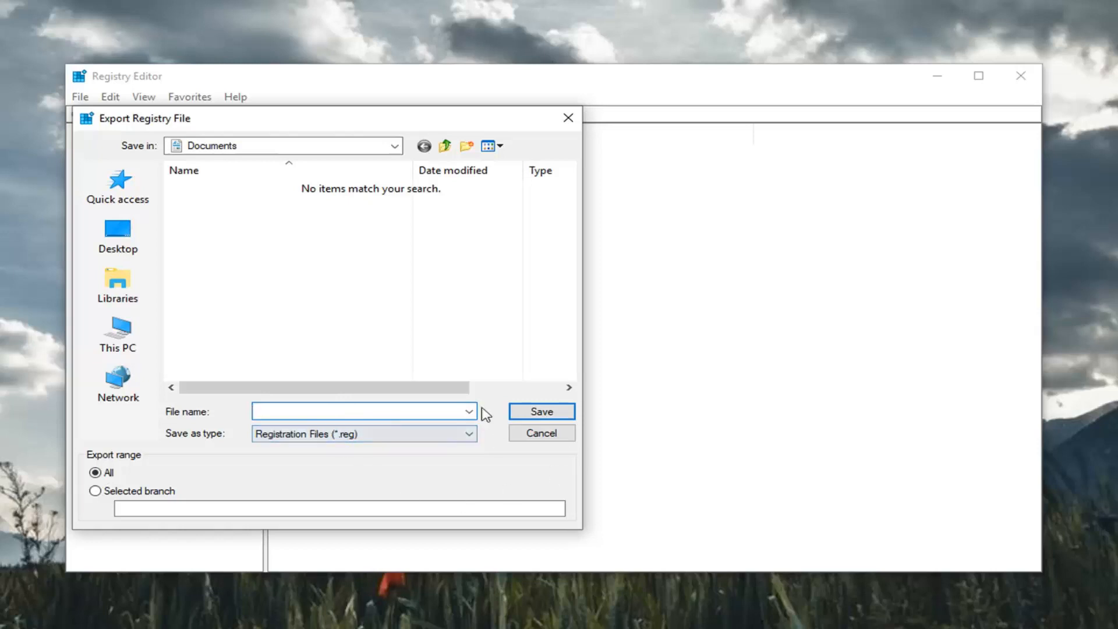
{"action": "left_click", "coordinate": [540, 433]}
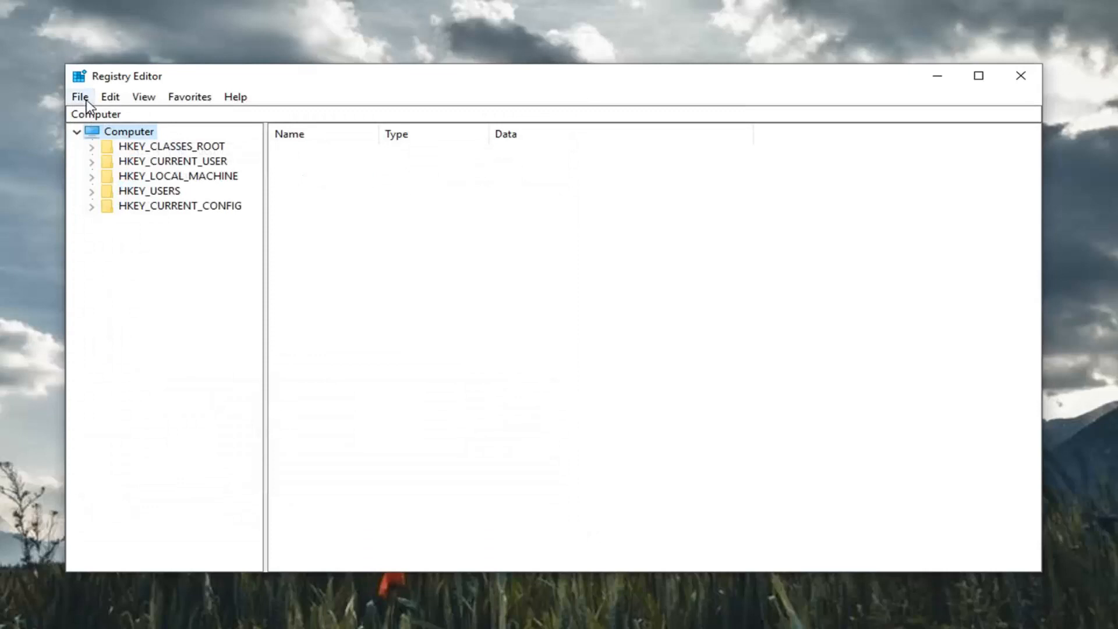
{"action": "left_click", "coordinate": [79, 96]}
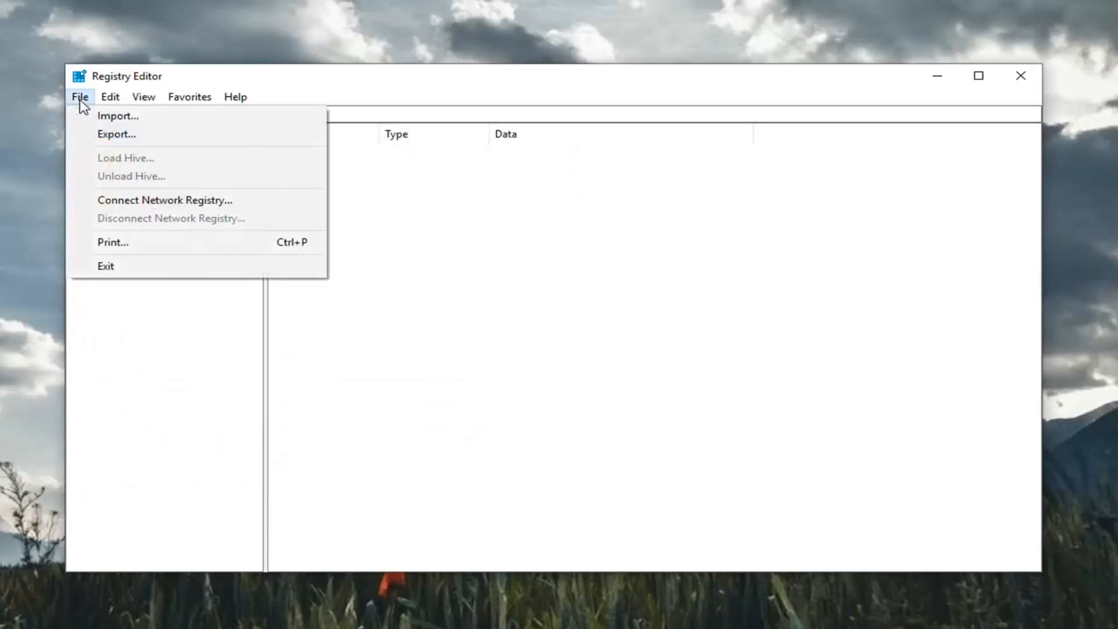
{"action": "left_click", "coordinate": [118, 116]}
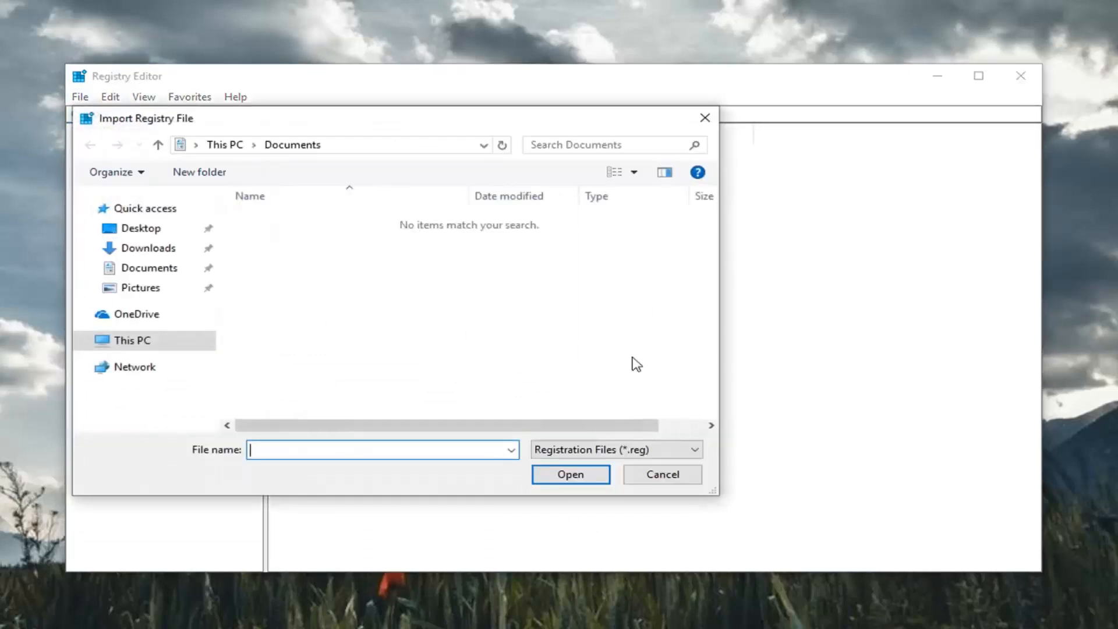
{"action": "left_click", "coordinate": [662, 474]}
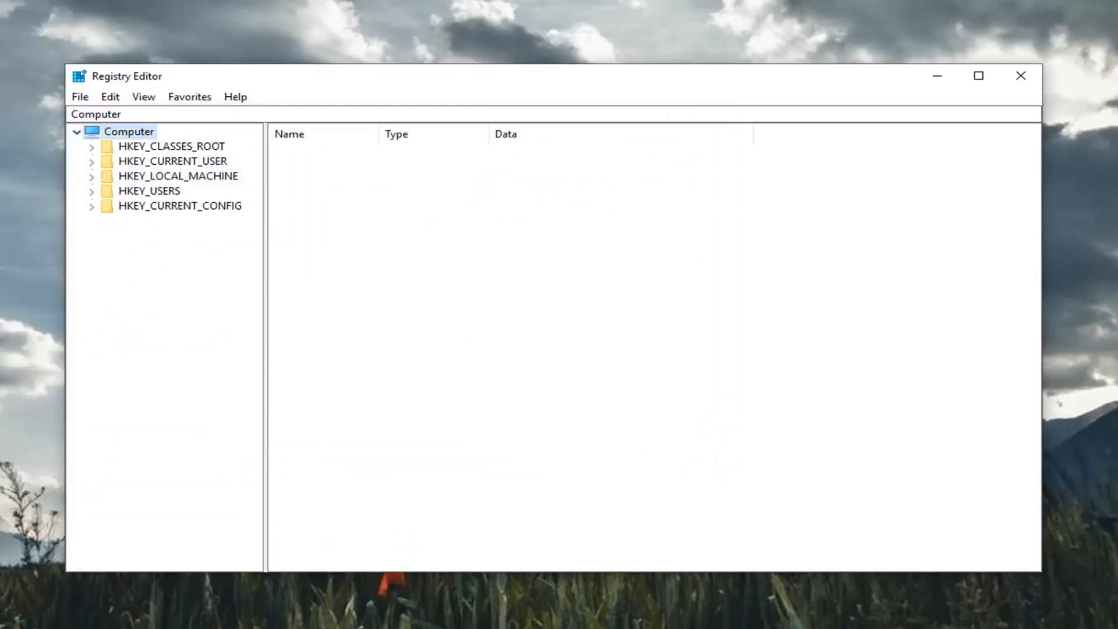
{"action": "mouse_move", "coordinate": [412, 287]}
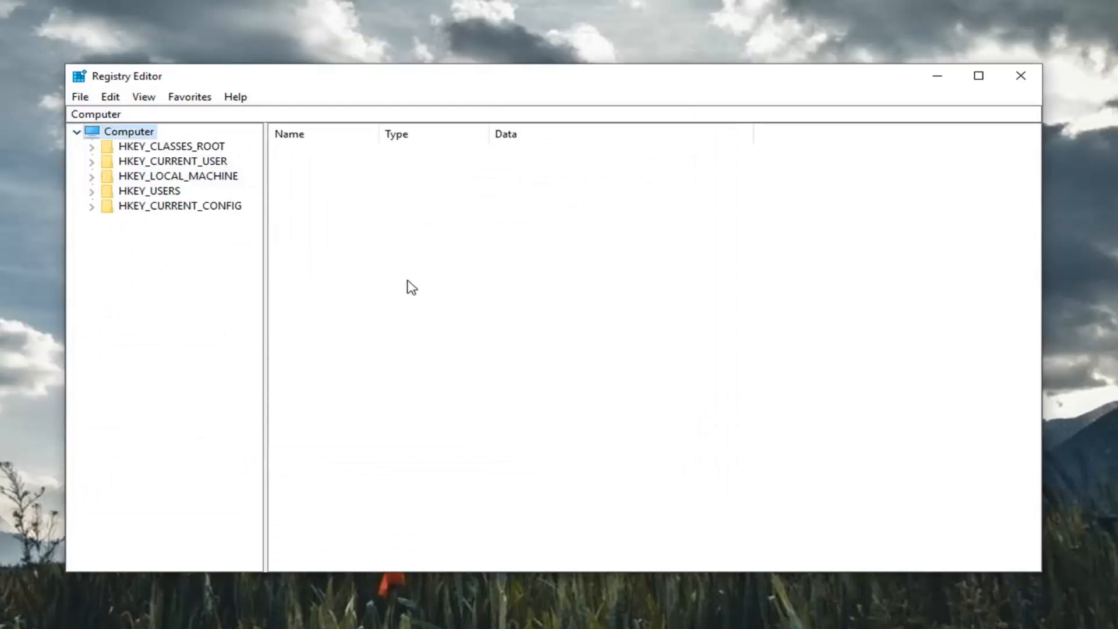
- Expand HKEY_LOCAL_MACHINE, SOFTWARE, Microsoft and Windows in the registry tree
{"action": "left_click", "coordinate": [177, 176]}
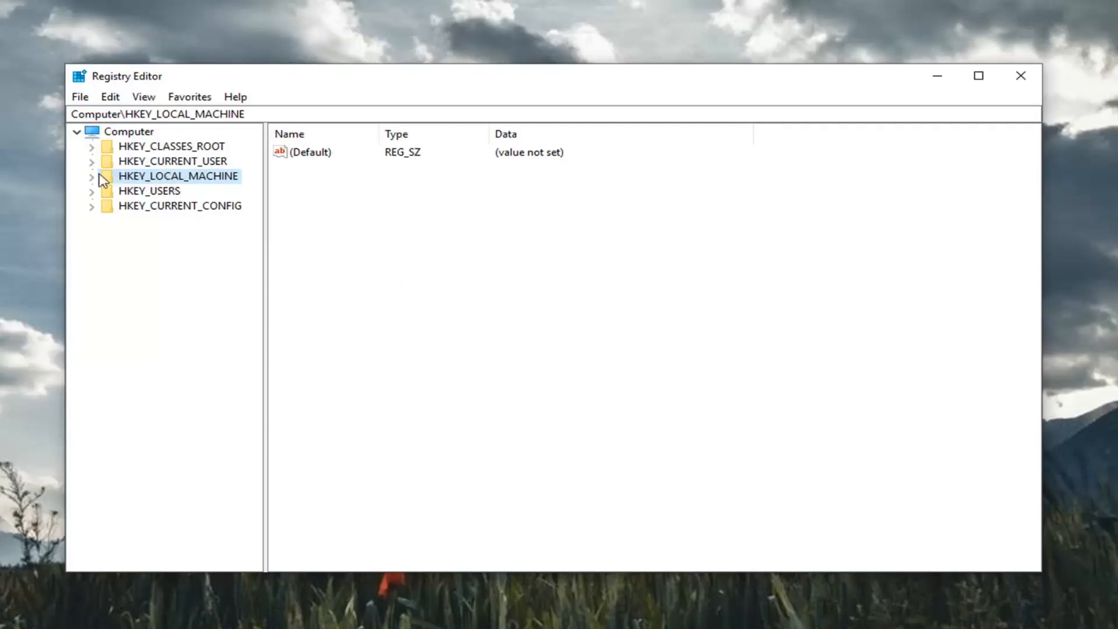
{"action": "left_click", "coordinate": [91, 176]}
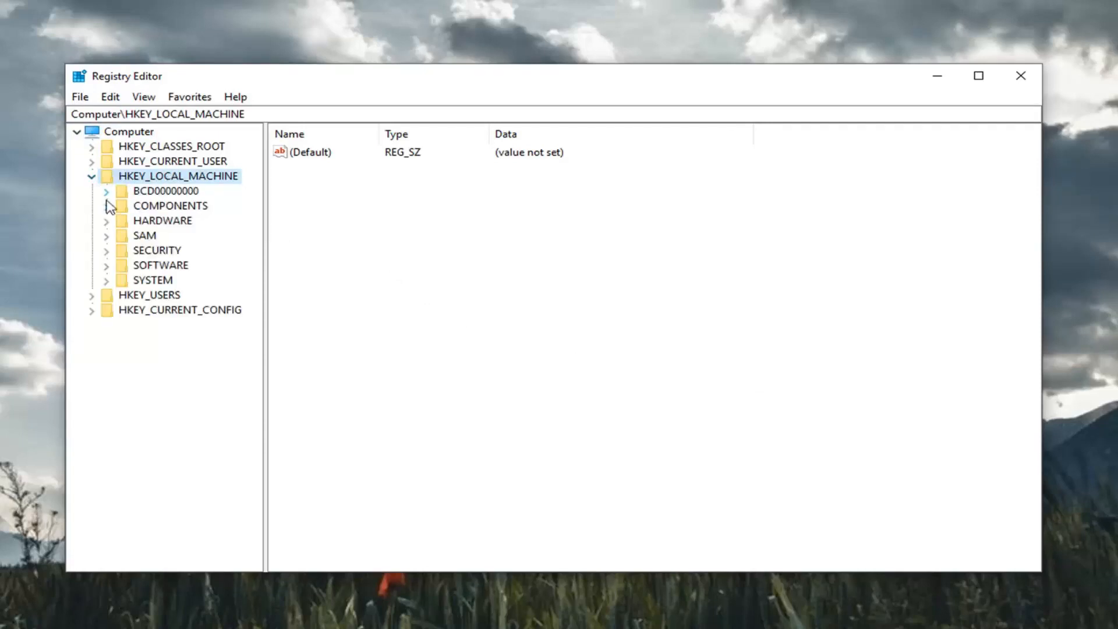
{"action": "mouse_move", "coordinate": [111, 272]}
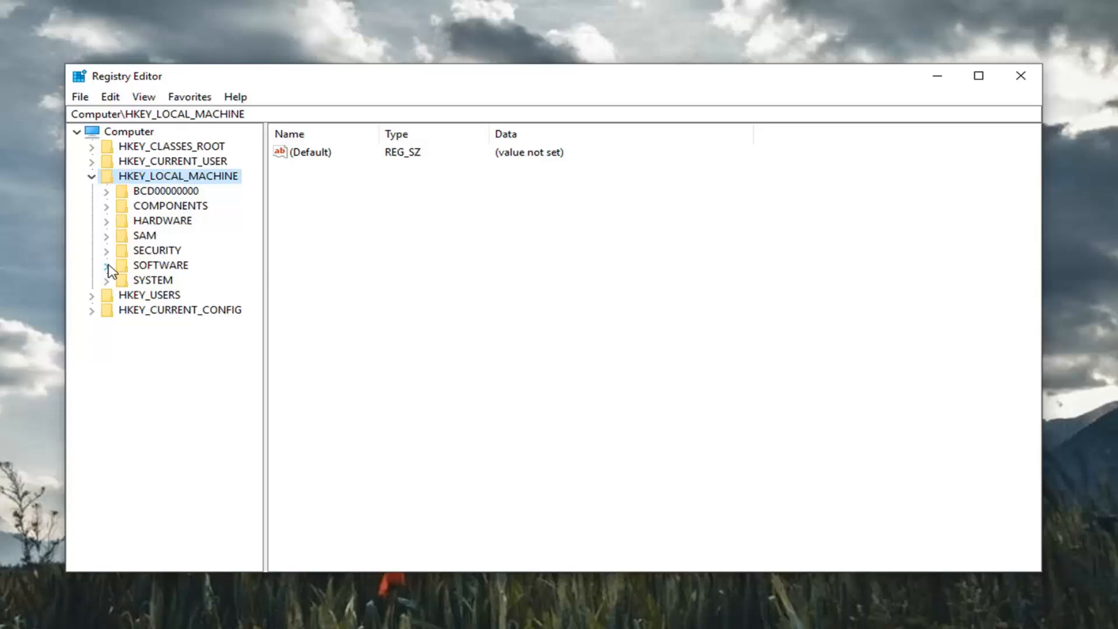
{"action": "left_click", "coordinate": [107, 265]}
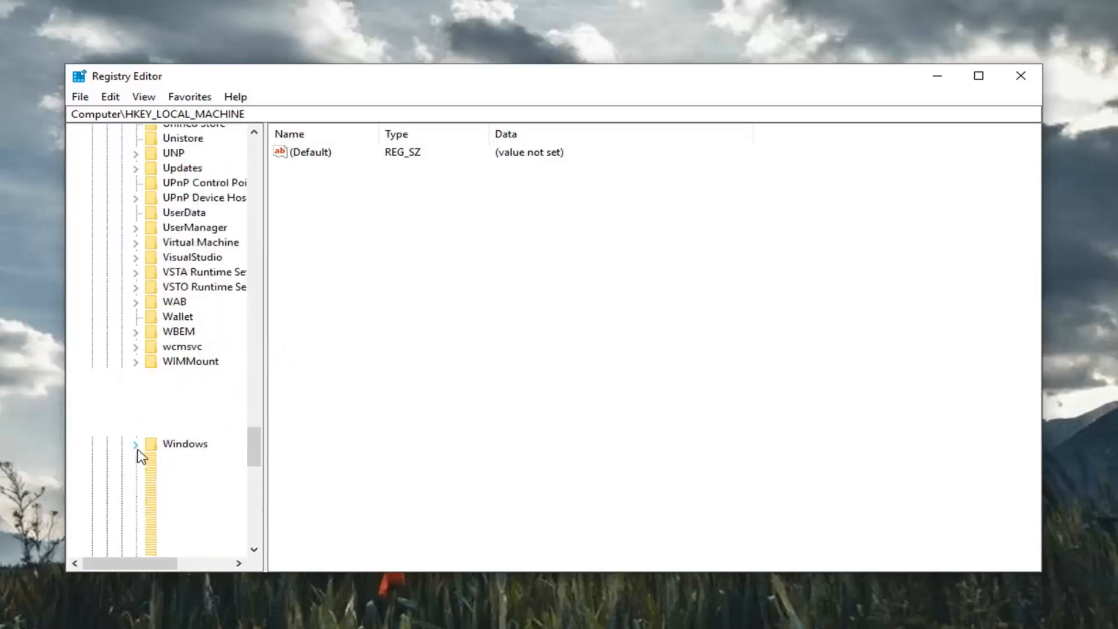
{"action": "left_click", "coordinate": [137, 444]}
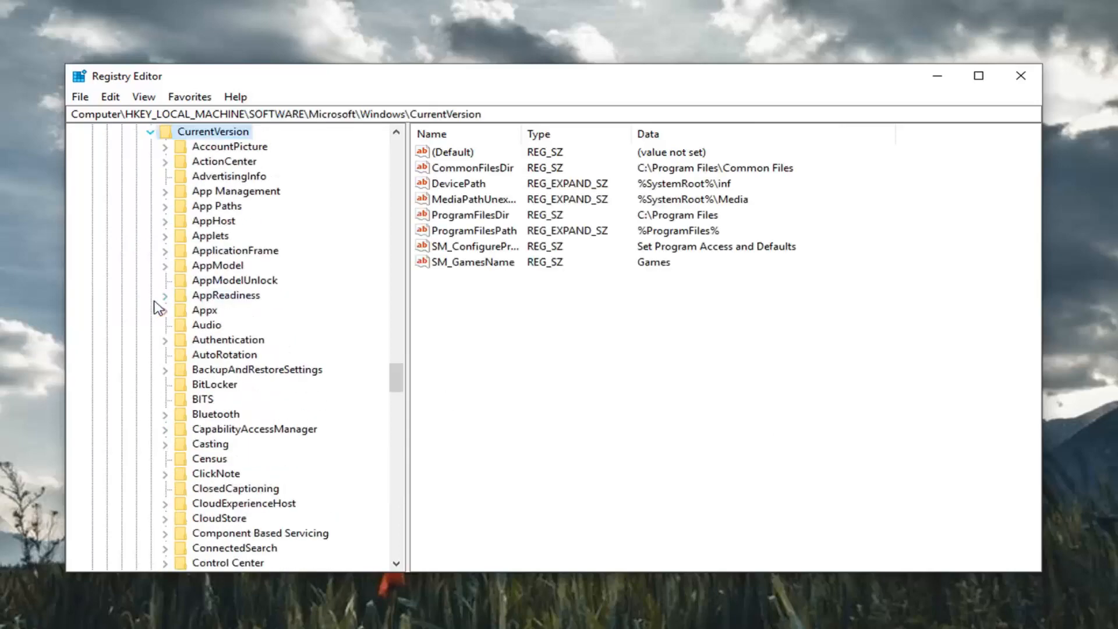
- Expand CurrentVersion\Policies and select its System key to list its values
{"action": "scroll", "scroll_direction": "down", "scroll_amount": 3}
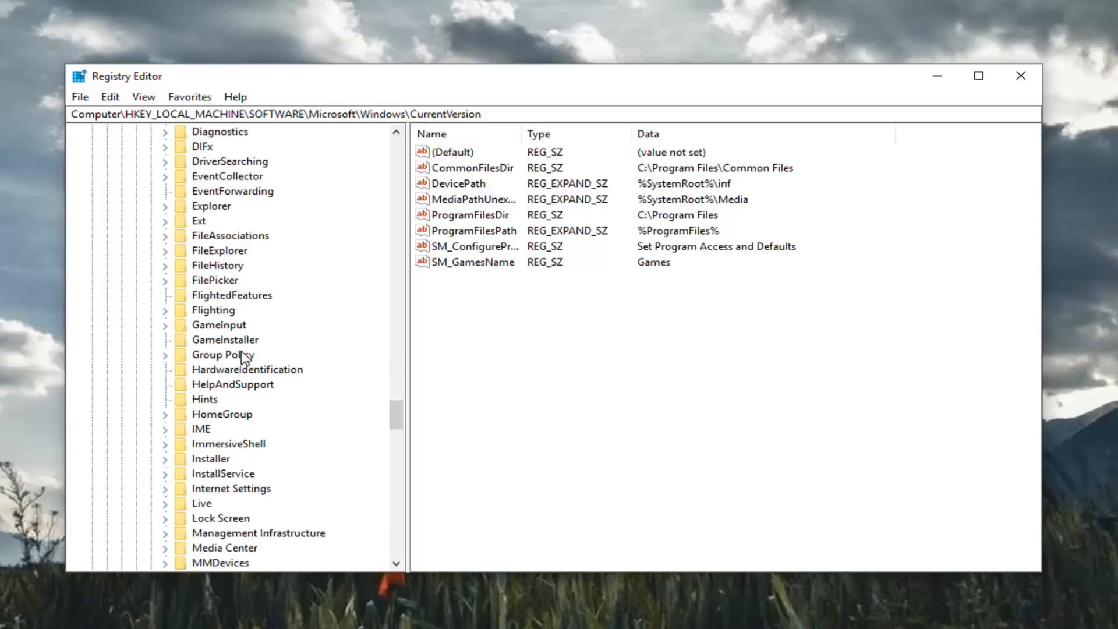
{"action": "scroll", "scroll_direction": "down", "scroll_amount": 3}
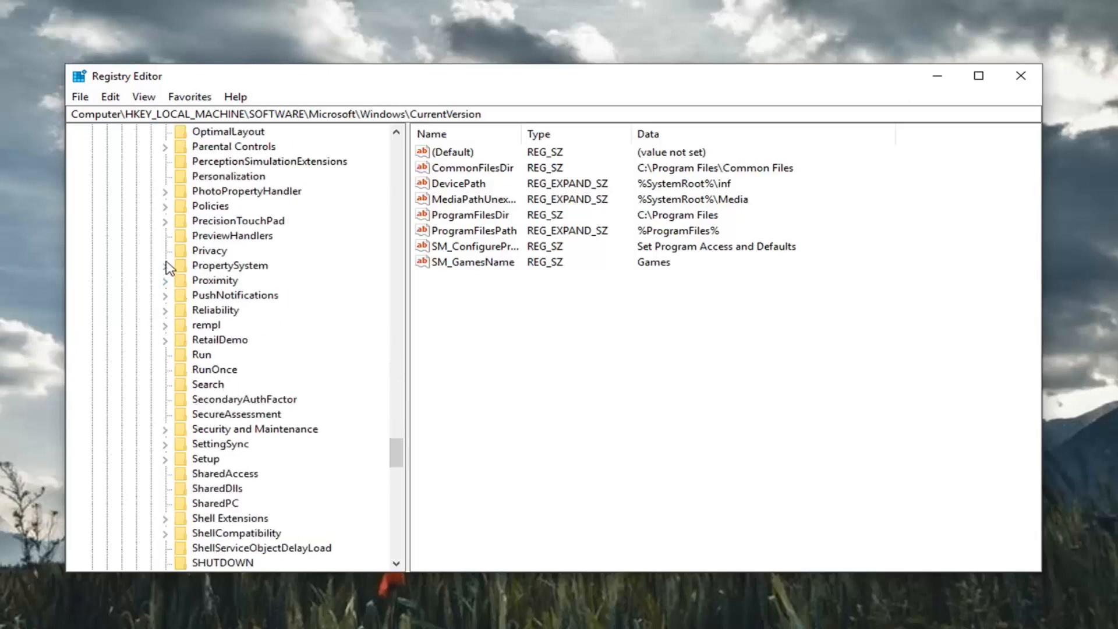
{"action": "left_click", "coordinate": [210, 251]}
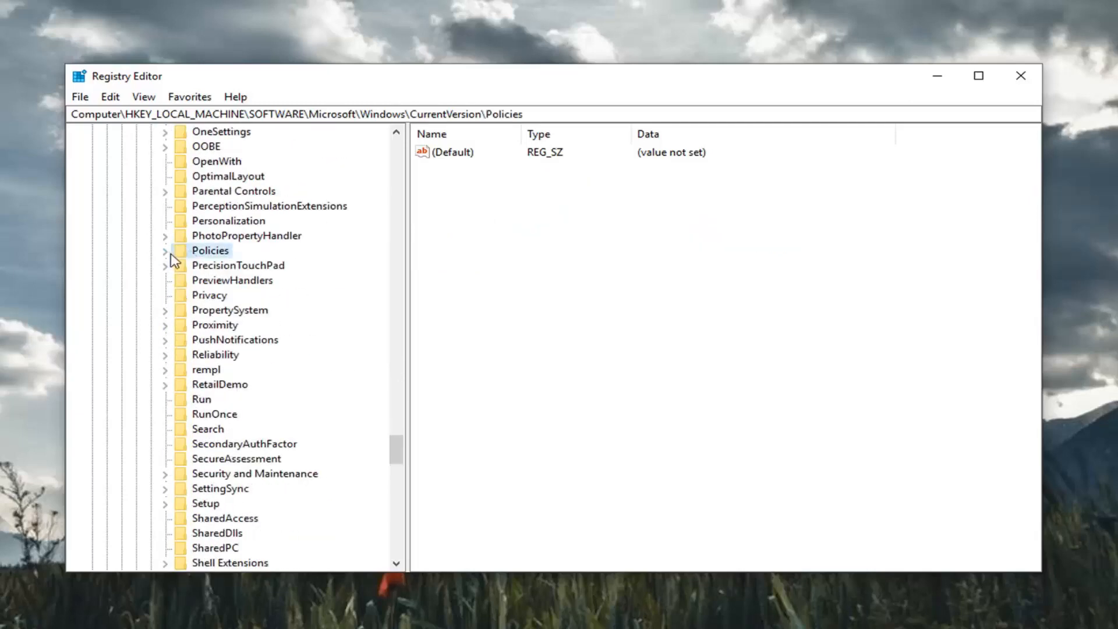
{"action": "left_click", "coordinate": [166, 251]}
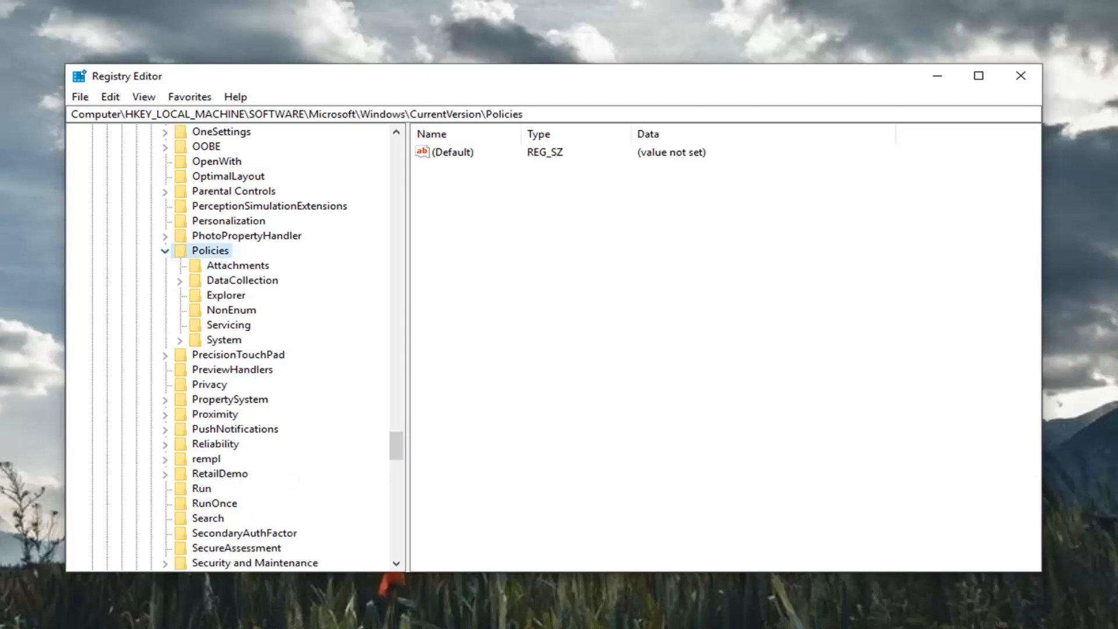
{"action": "mouse_move", "coordinate": [255, 336]}
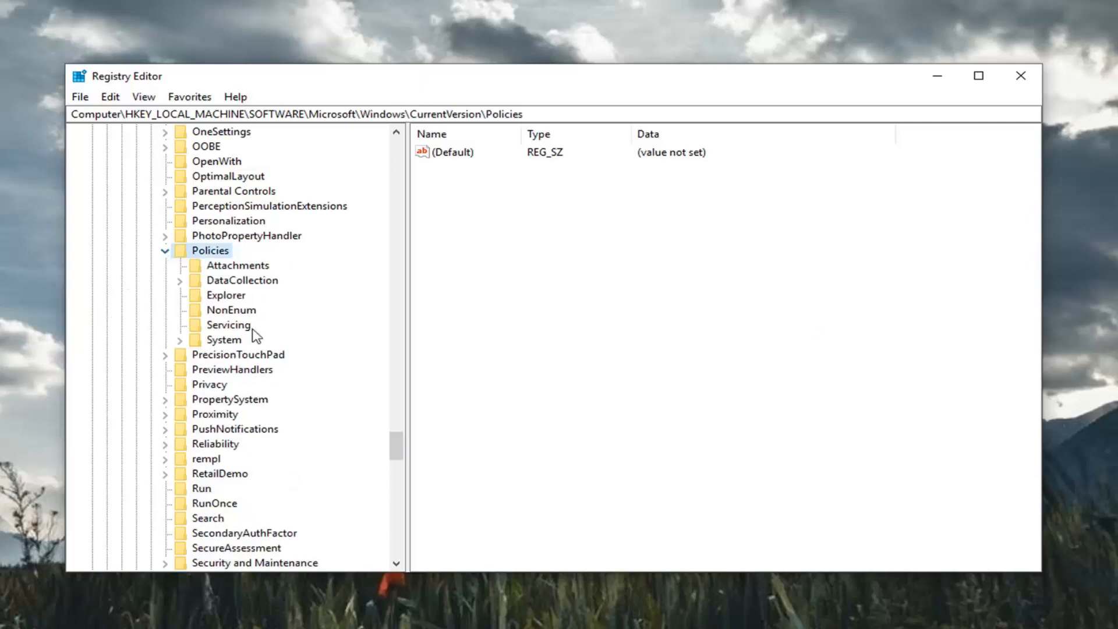
{"action": "left_click", "coordinate": [223, 339]}
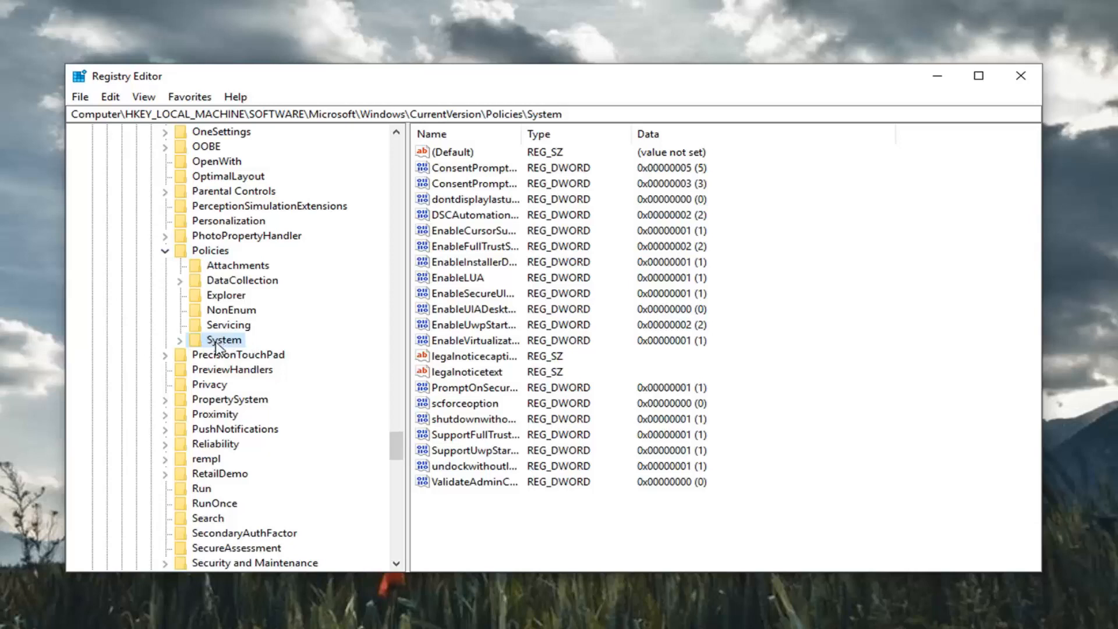
- Create a new DWORD (32-bit) value named LocalAccountTokenFilterPolicy in Policies\System
{"action": "left_click", "coordinate": [474, 466]}
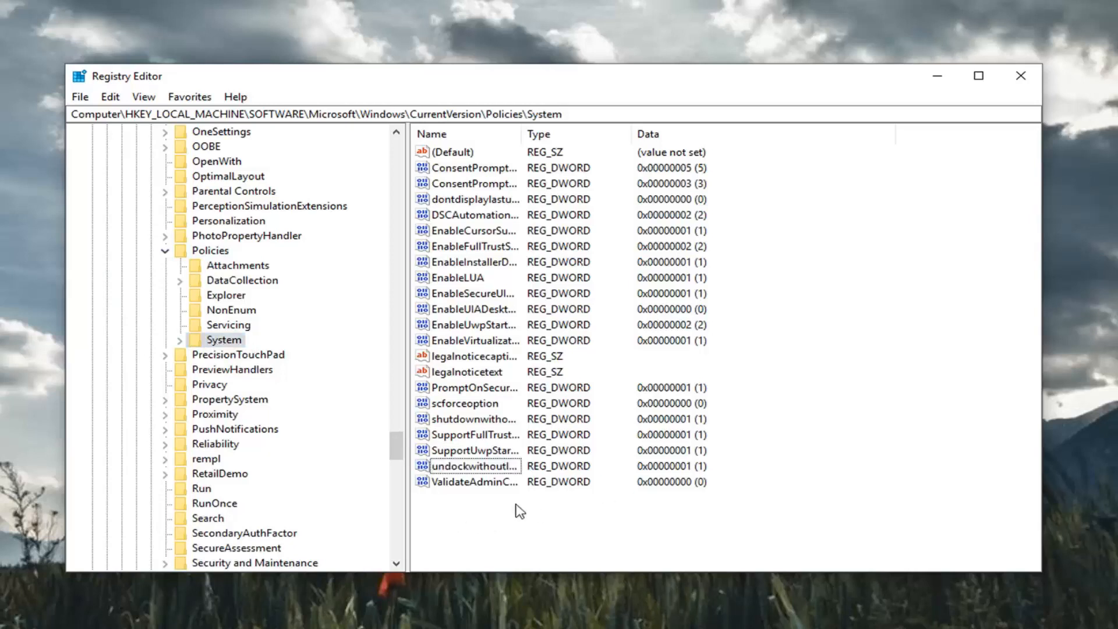
{"action": "mouse_move", "coordinate": [474, 512]}
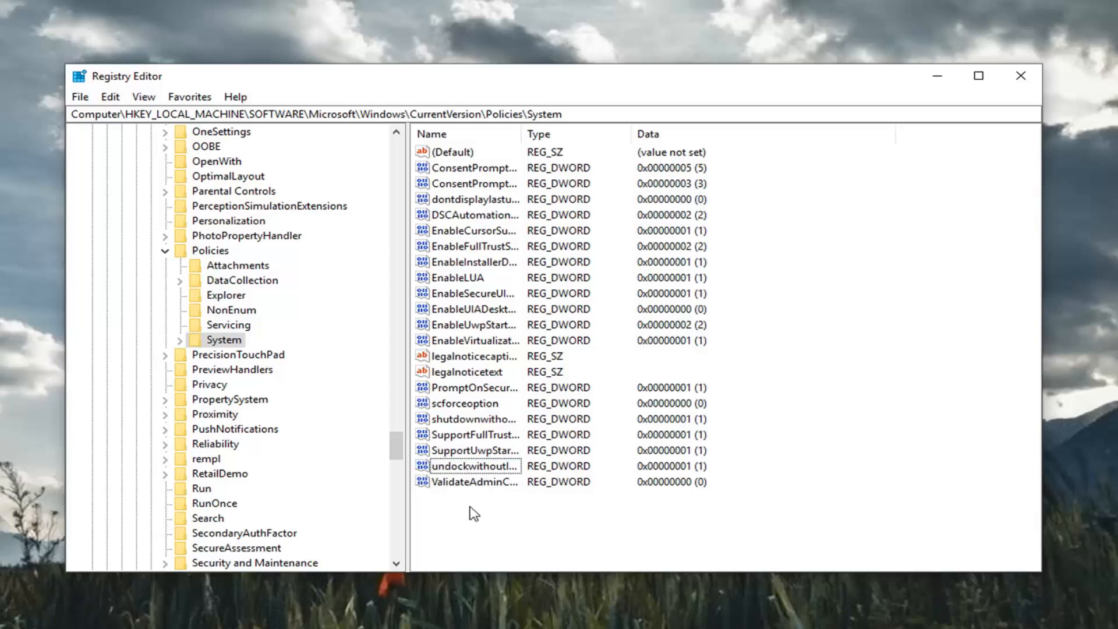
{"action": "right_click", "coordinate": [474, 513]}
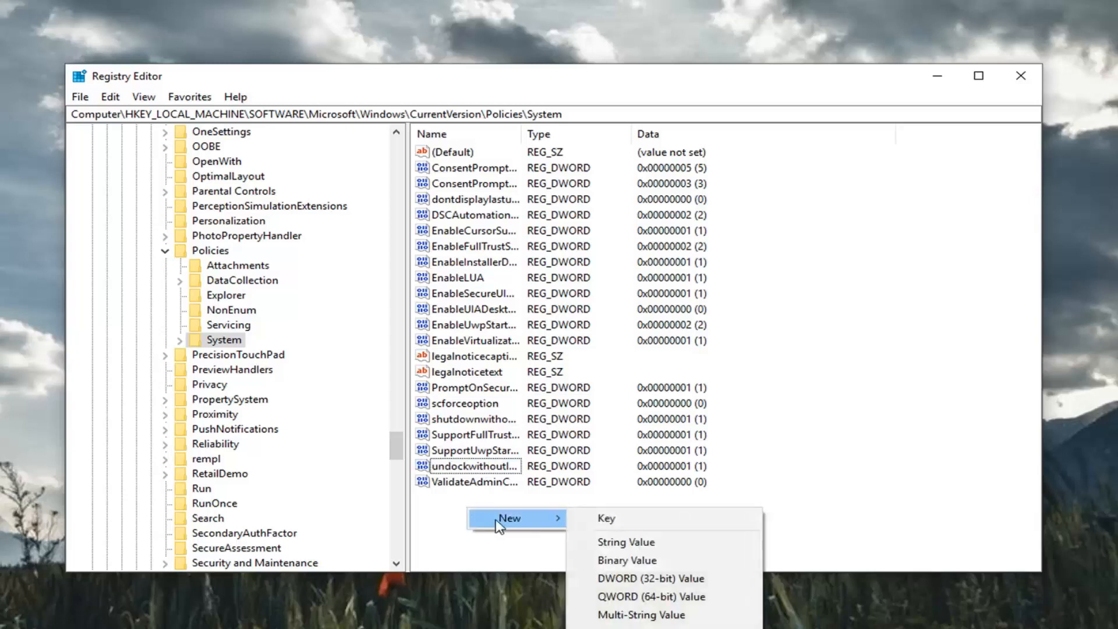
{"action": "left_click", "coordinate": [649, 578]}
{"action": "type", "text": "LocalA"}
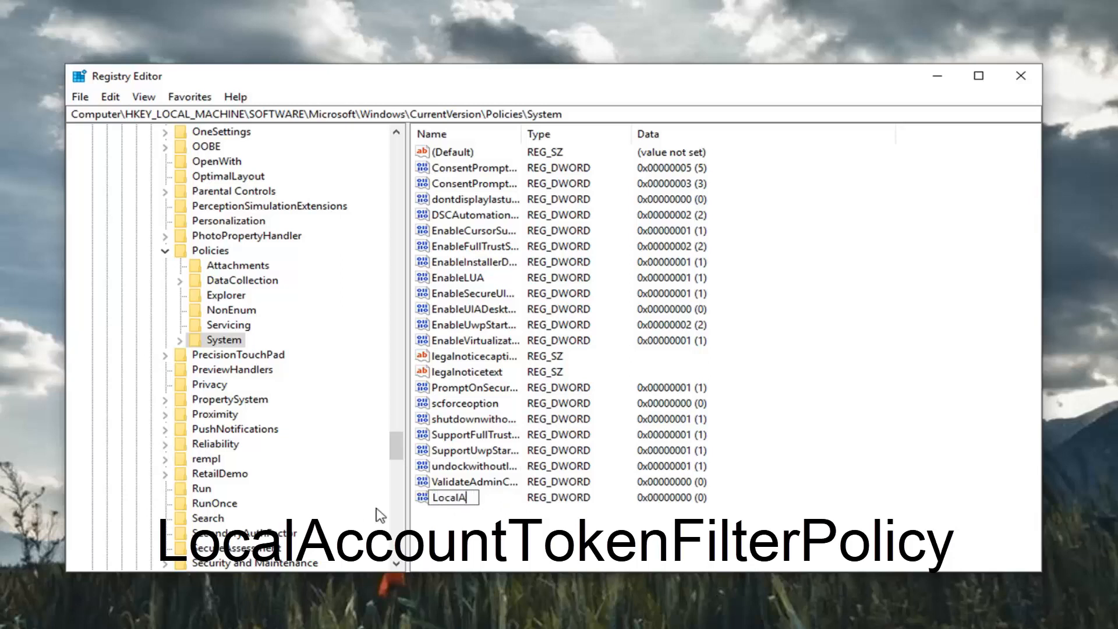
{"action": "type", "text": "ccountT"}
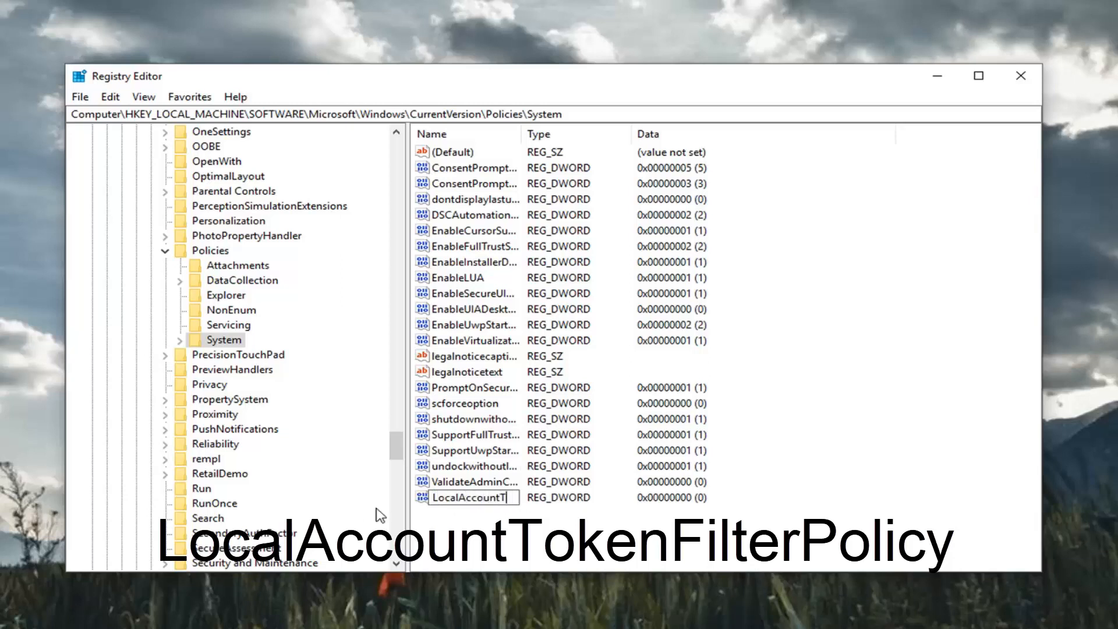
{"action": "type", "text": "okenF"}
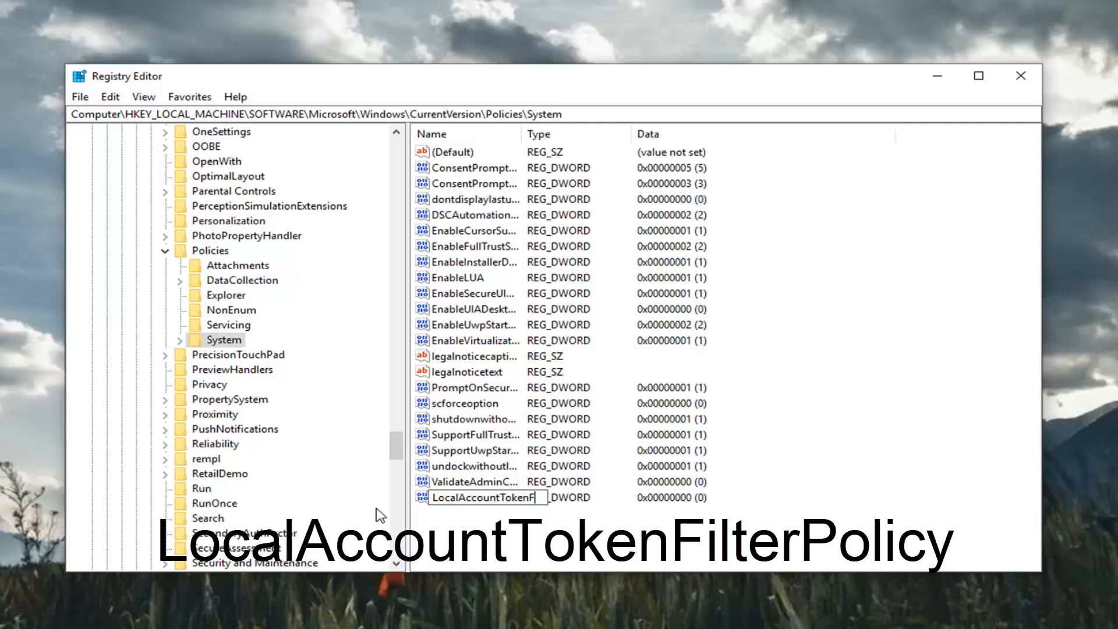
{"action": "type", "text": "ilterPolicy"}
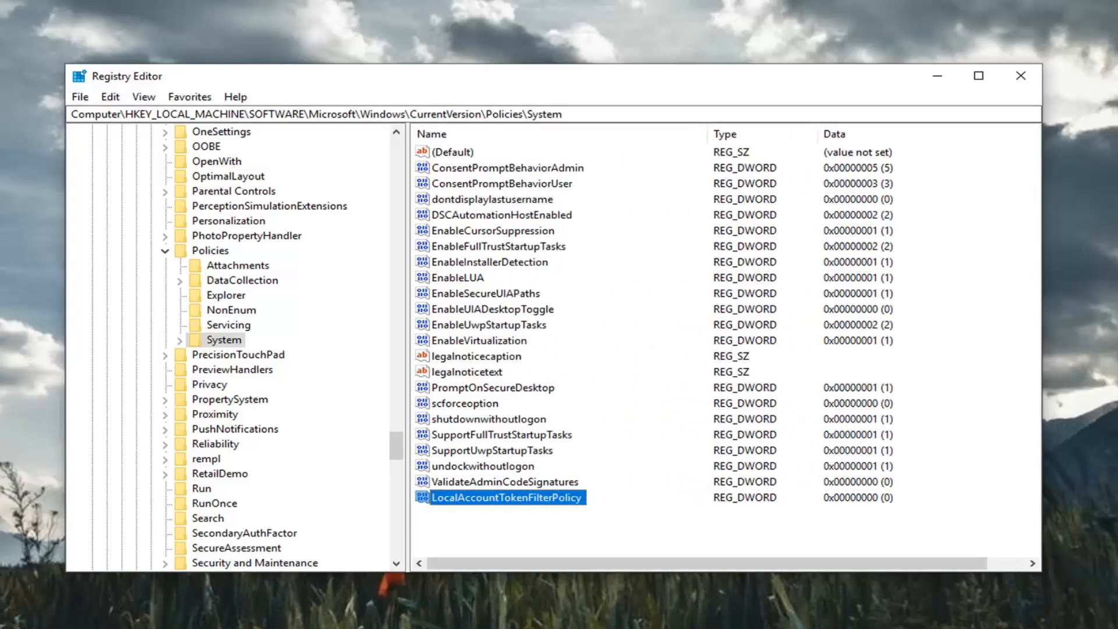
{"action": "mouse_move", "coordinate": [469, 437]}
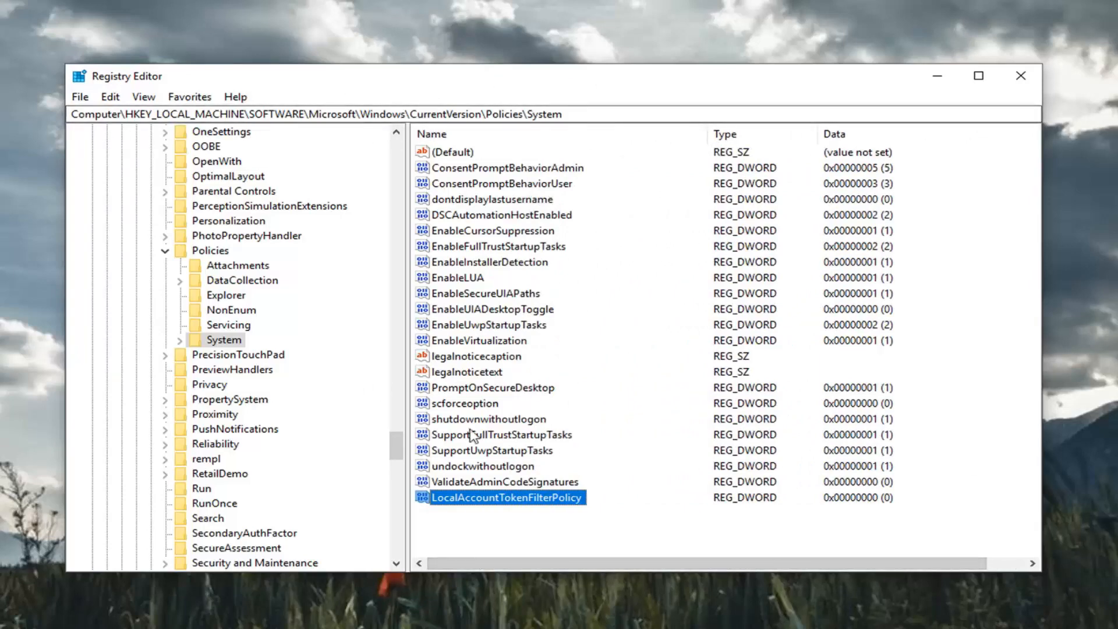
{"action": "mouse_move", "coordinate": [524, 458]}
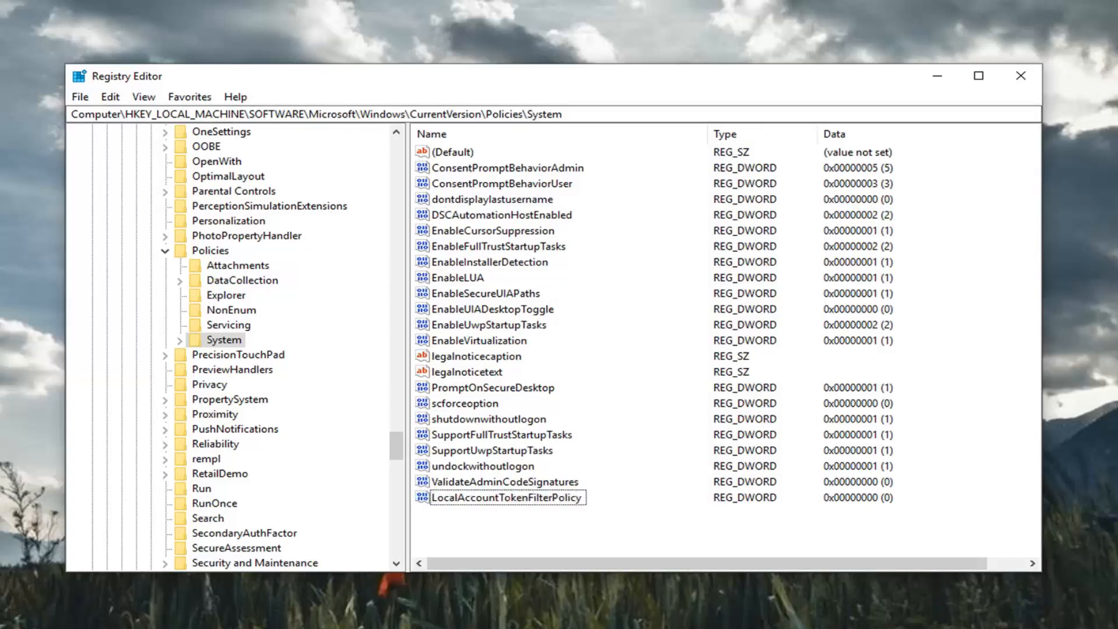
- Set LocalAccountTokenFilterPolicy's Value data to 1 and confirm
{"action": "left_click", "coordinate": [507, 497]}
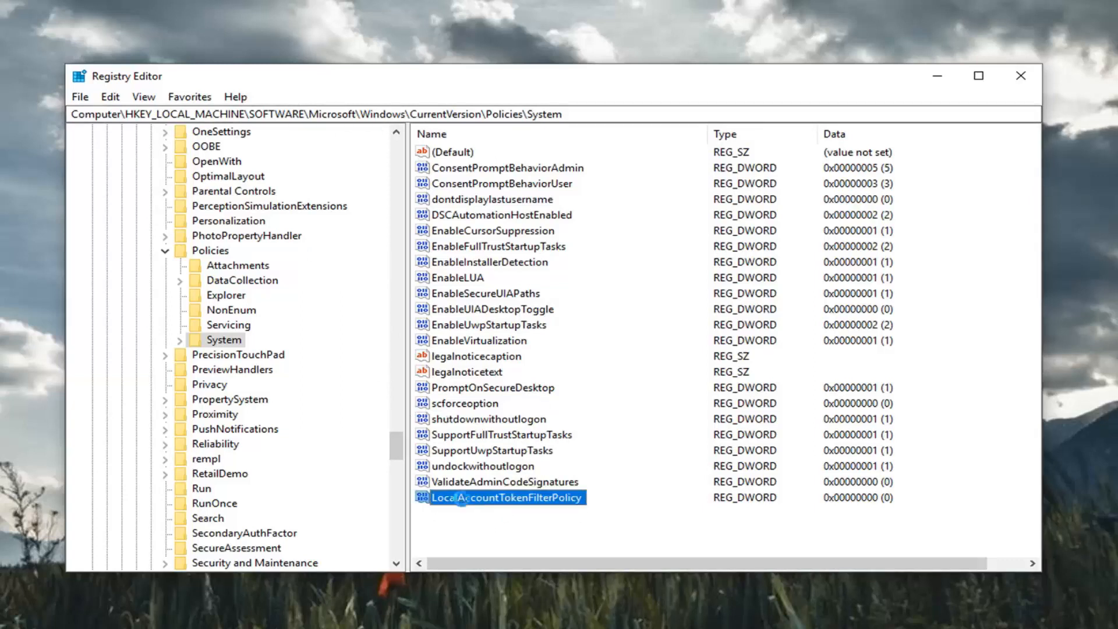
{"action": "double_click", "coordinate": [502, 498]}
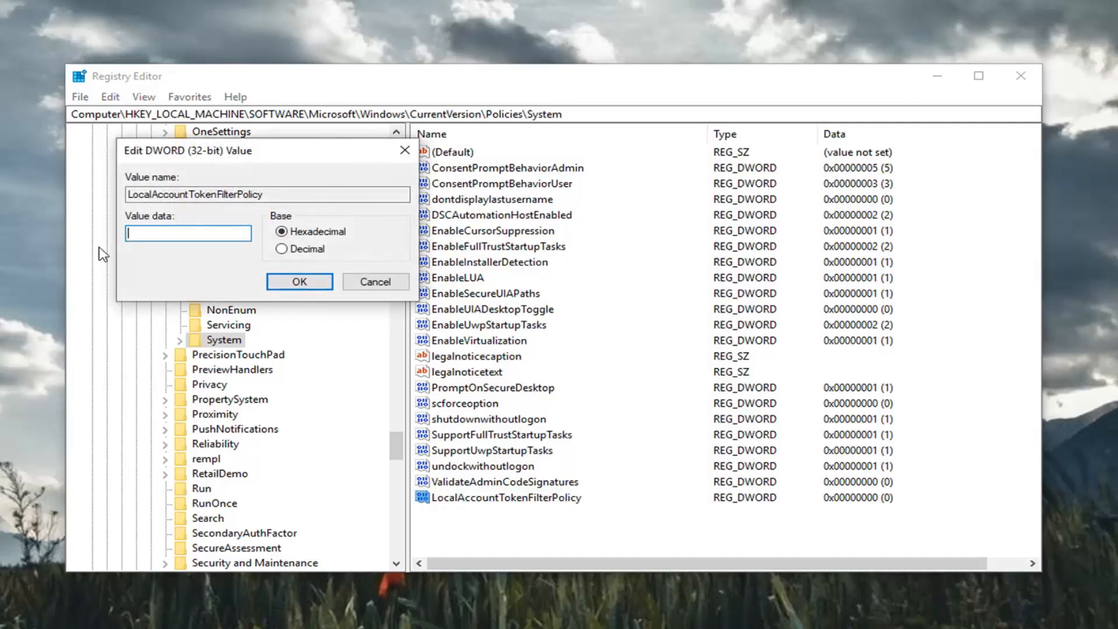
{"action": "type", "text": "1"}
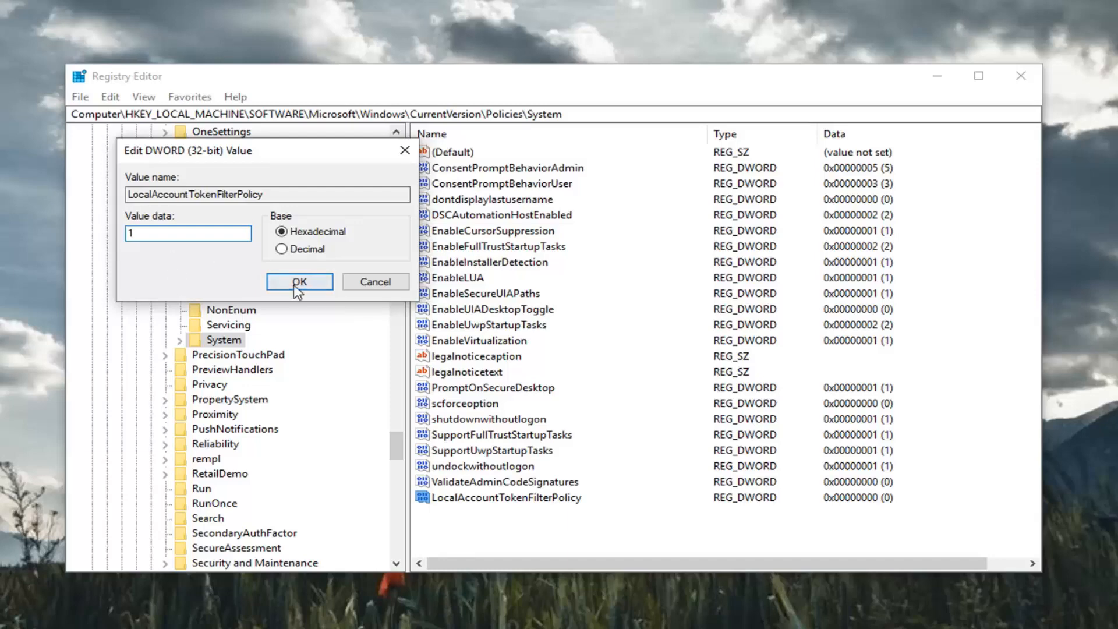
{"action": "left_click", "coordinate": [299, 281]}
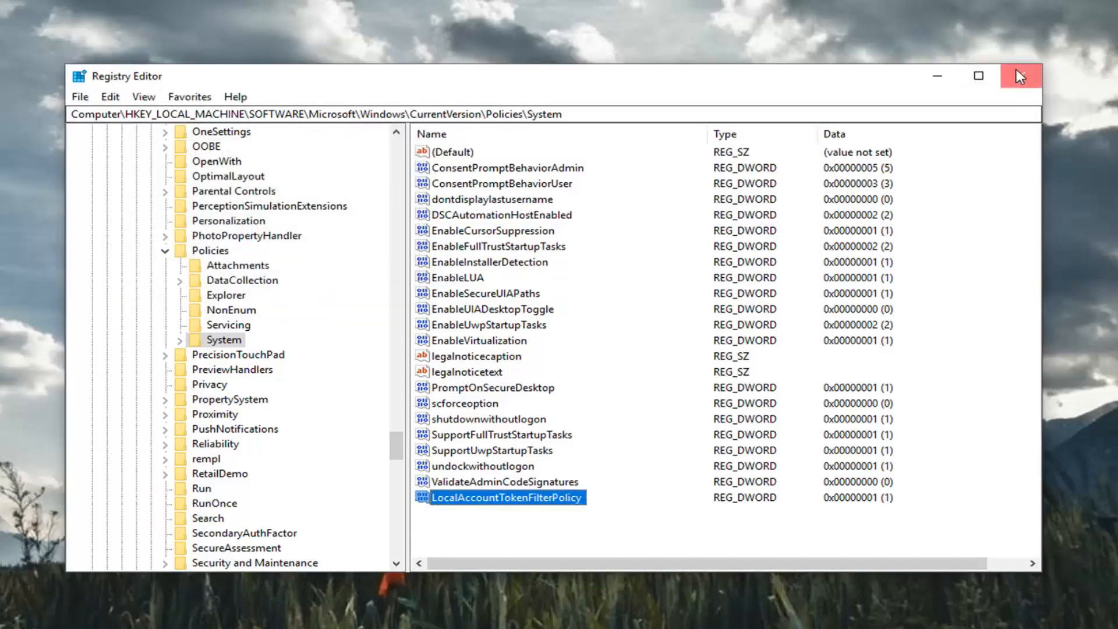
- Close Registry Editor, leaving the Windows 10 desktop showing
{"action": "left_click", "coordinate": [1019, 75]}
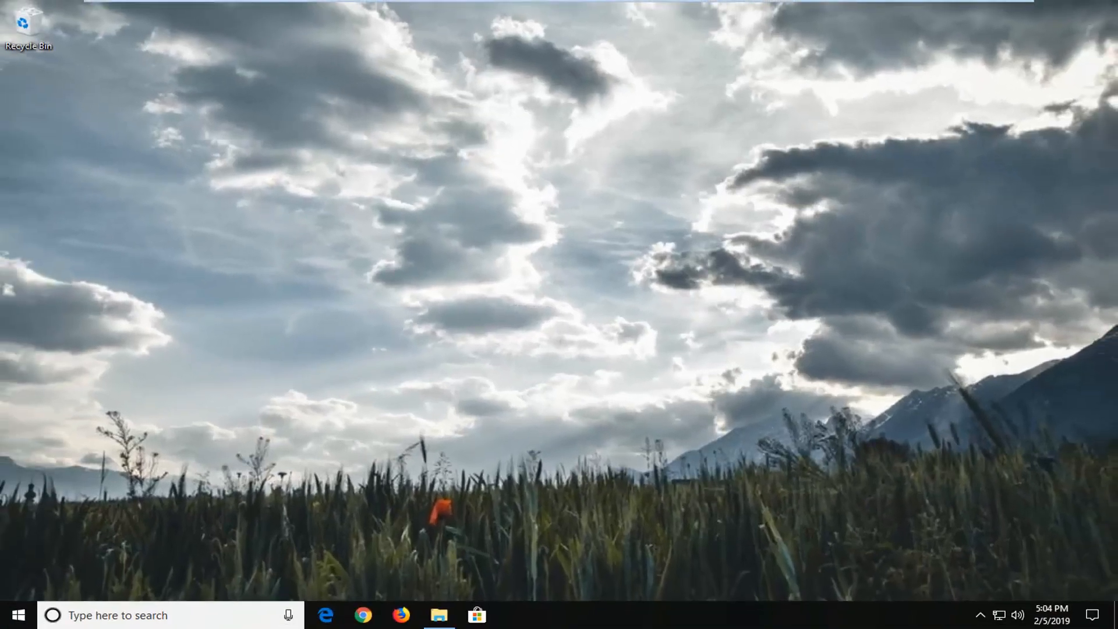
{"action": "mouse_move", "coordinate": [644, 367]}
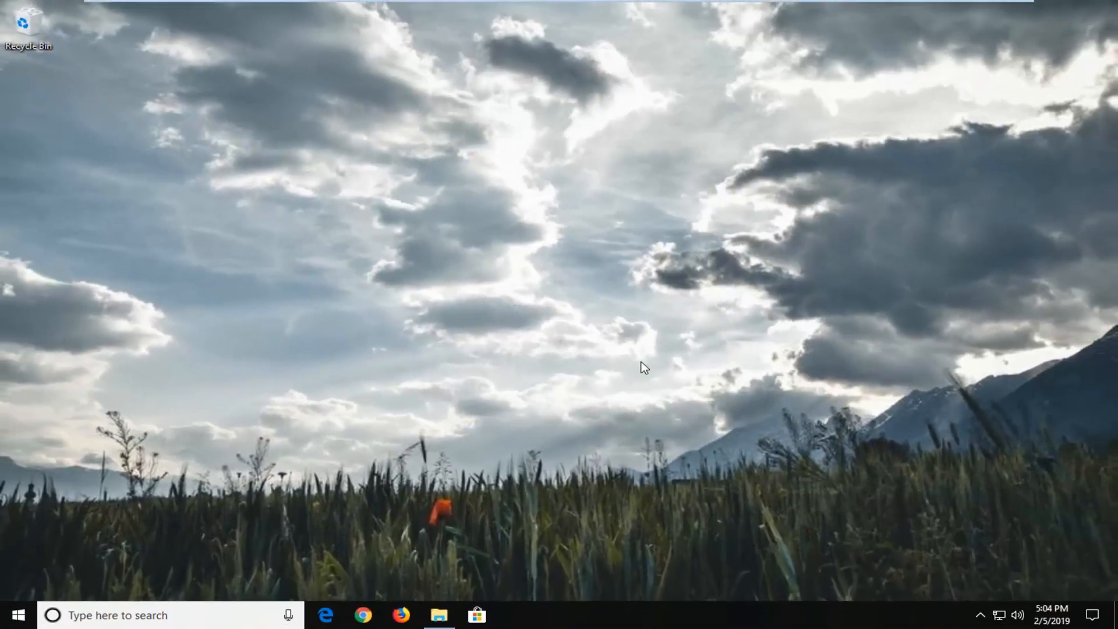
{"action": "mouse_move", "coordinate": [641, 369]}
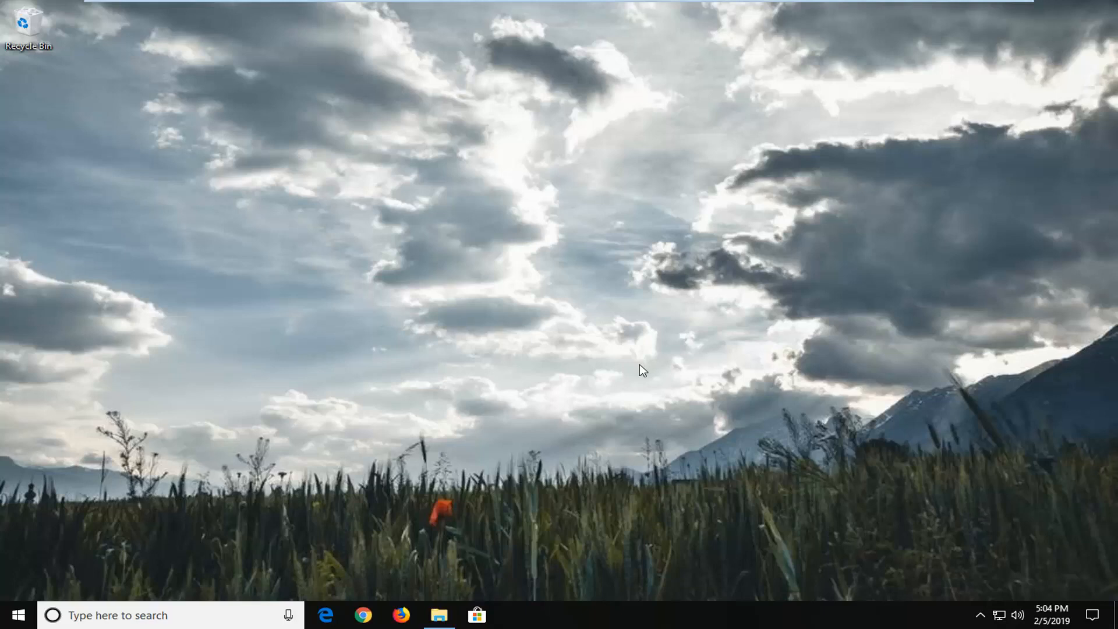